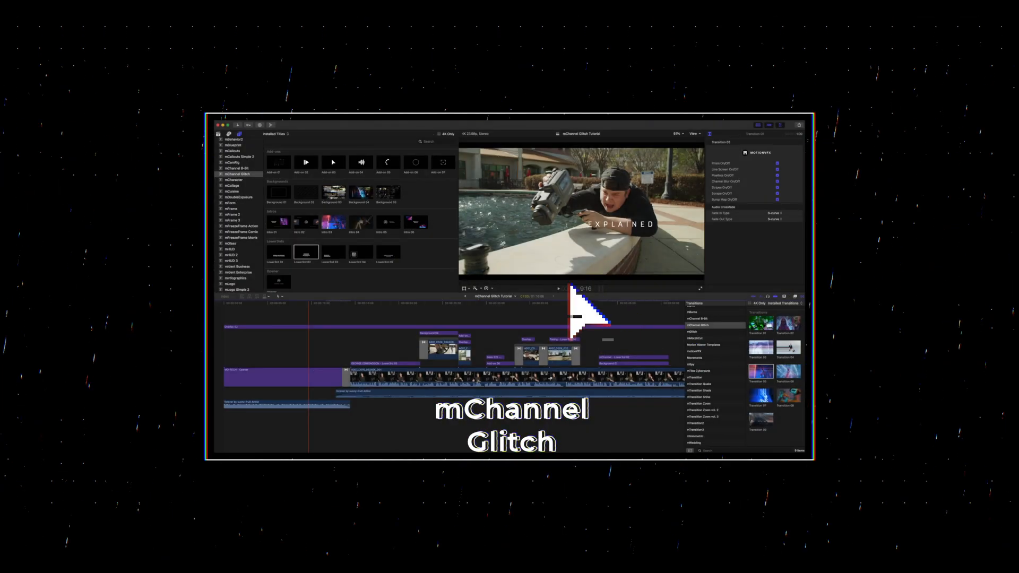
{"action": "mouse_move", "coordinate": [269, 215]}
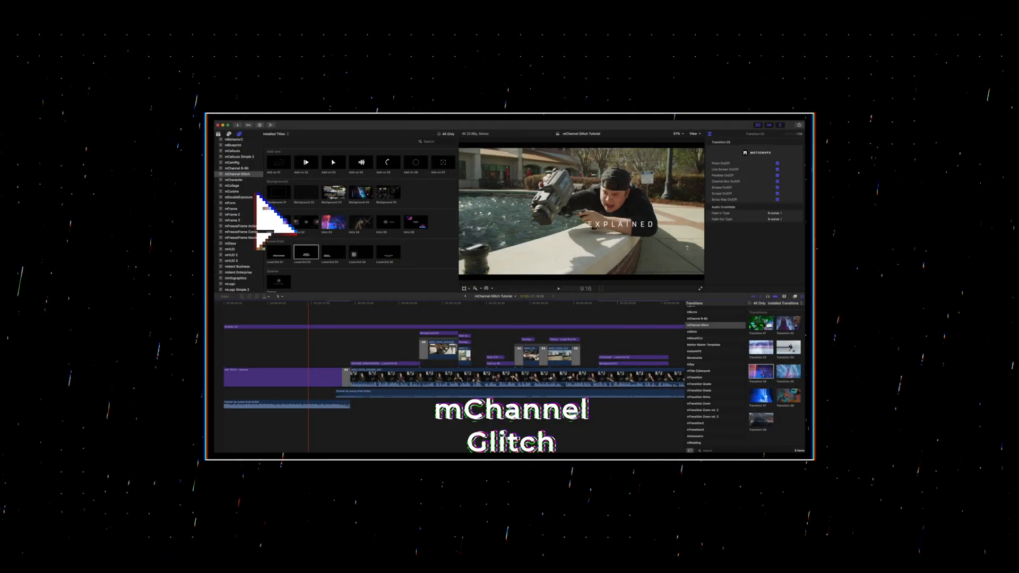
{"action": "mouse_move", "coordinate": [308, 396]}
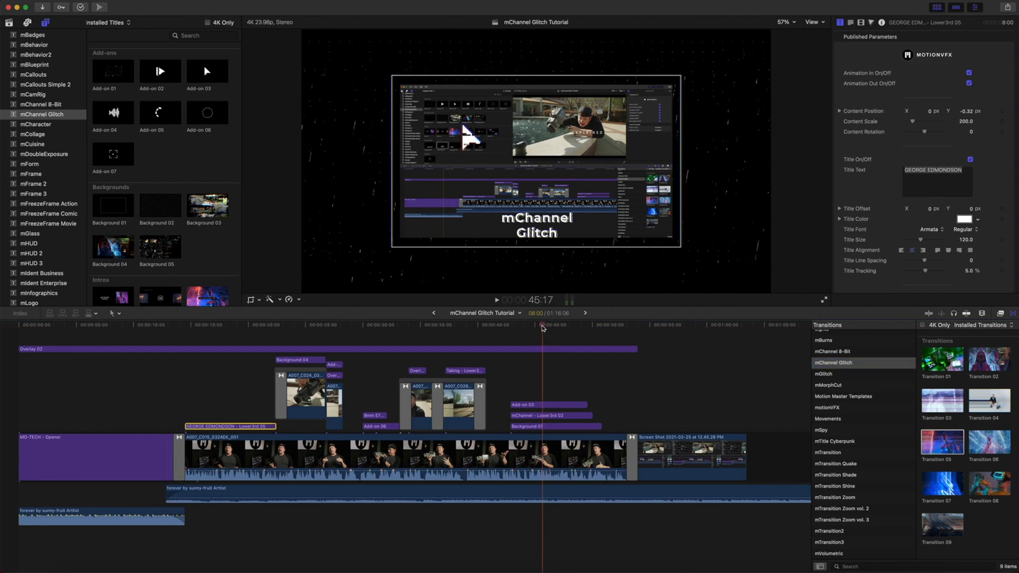
- Select the MO-TECH Opener and change its Title 01 text to 'AMAZING'
{"action": "left_click", "coordinate": [181, 325]}
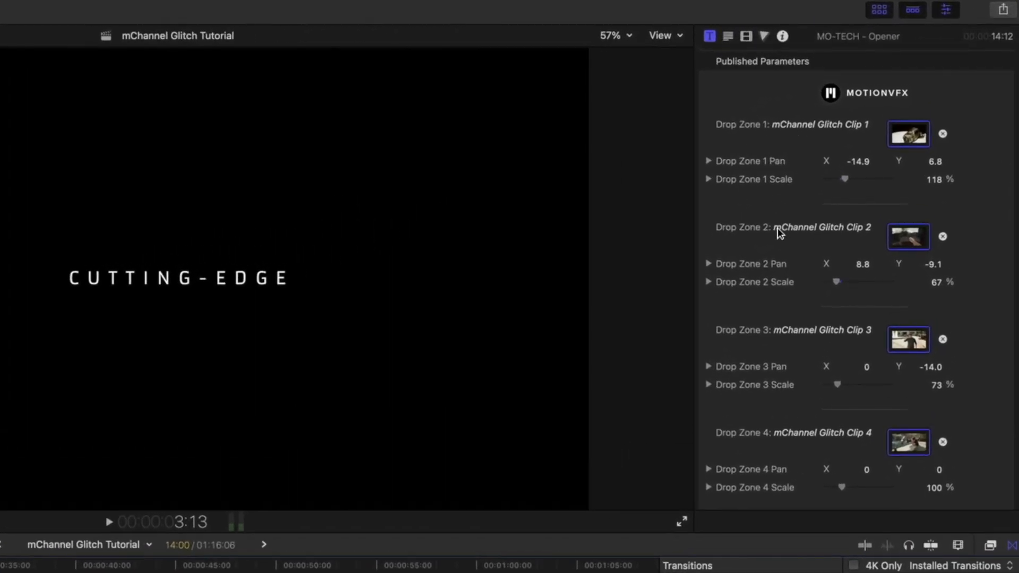
{"action": "scroll", "scroll_direction": "down", "scroll_amount": 3}
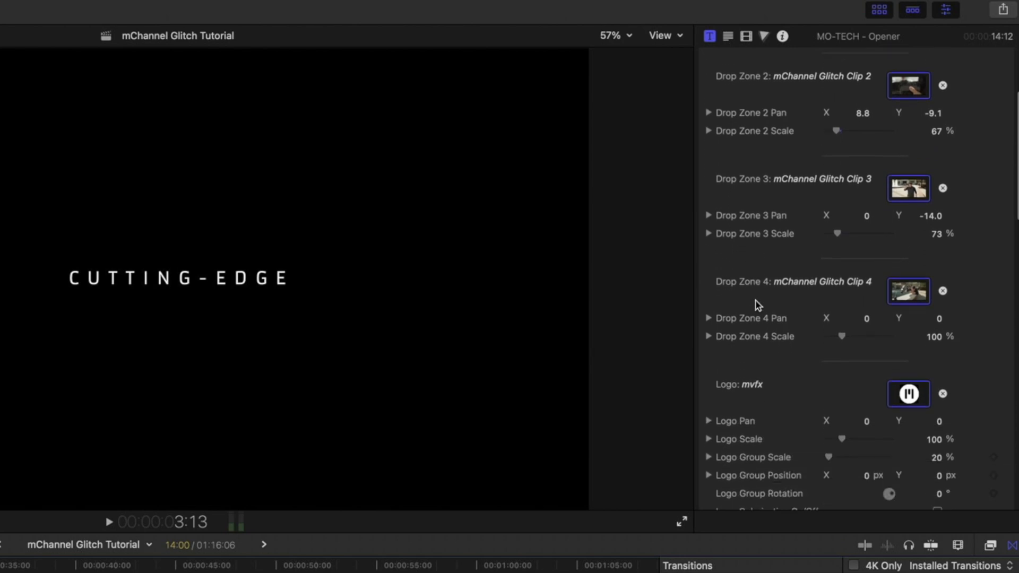
{"action": "scroll", "scroll_direction": "down", "scroll_amount": 3}
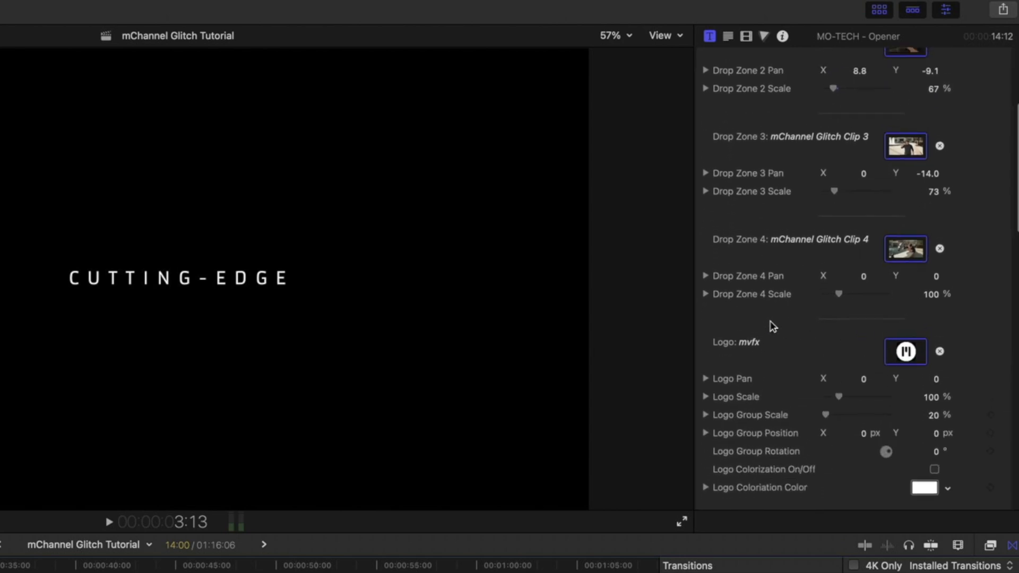
{"action": "scroll", "scroll_direction": "down", "scroll_amount": 3}
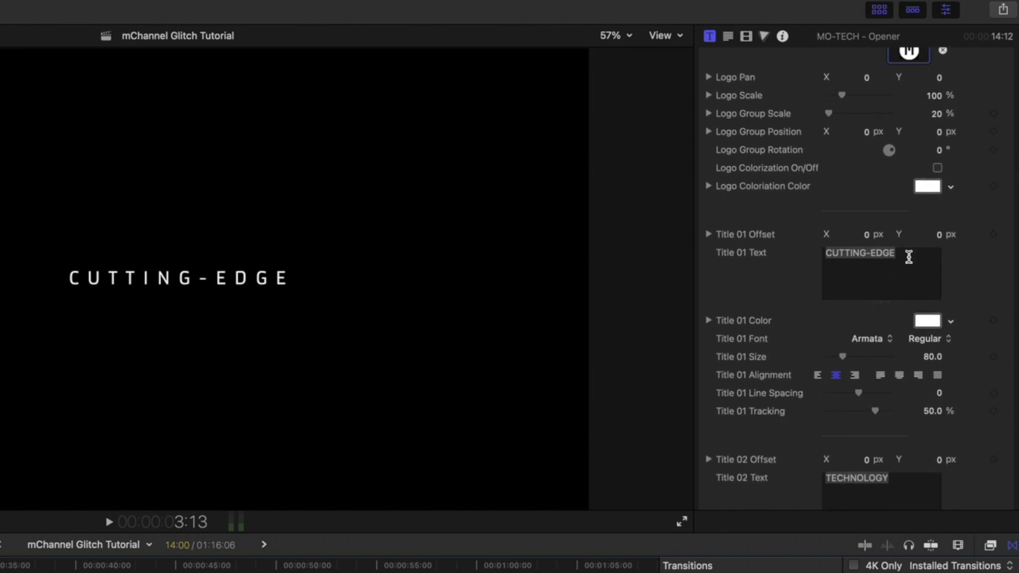
{"action": "type", "text": "AMAZING"}
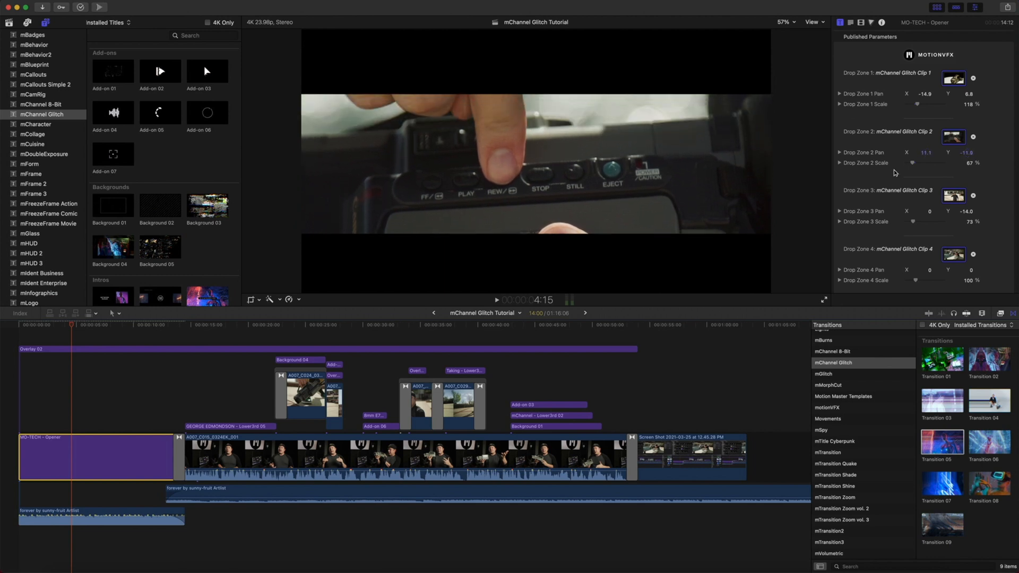
- Skim further into the opener and select the name lower third to view its settings
{"action": "left_click", "coordinate": [111, 325]}
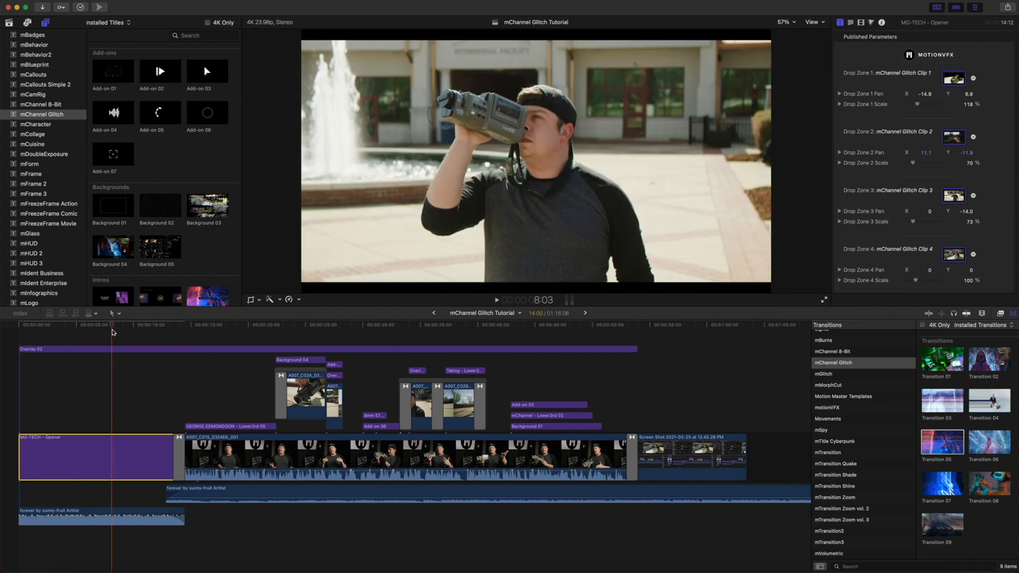
{"action": "left_click", "coordinate": [202, 324]}
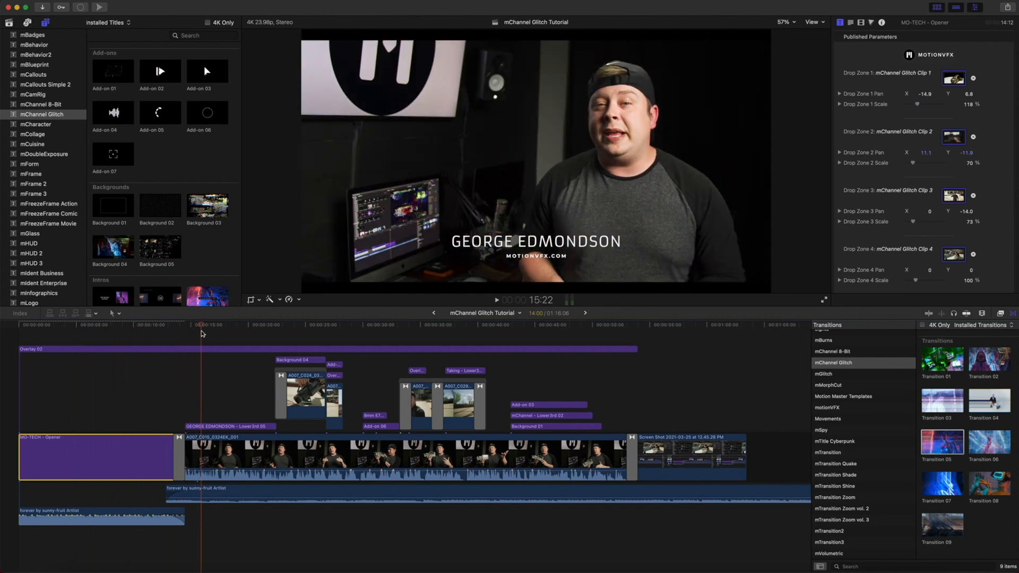
{"action": "left_click", "coordinate": [230, 427]}
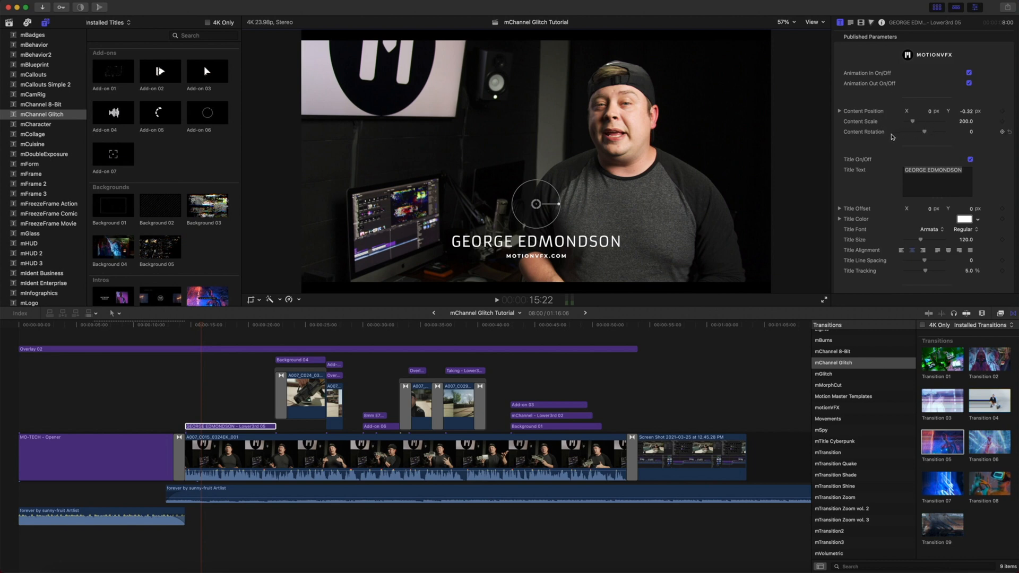
{"action": "mouse_move", "coordinate": [870, 215]}
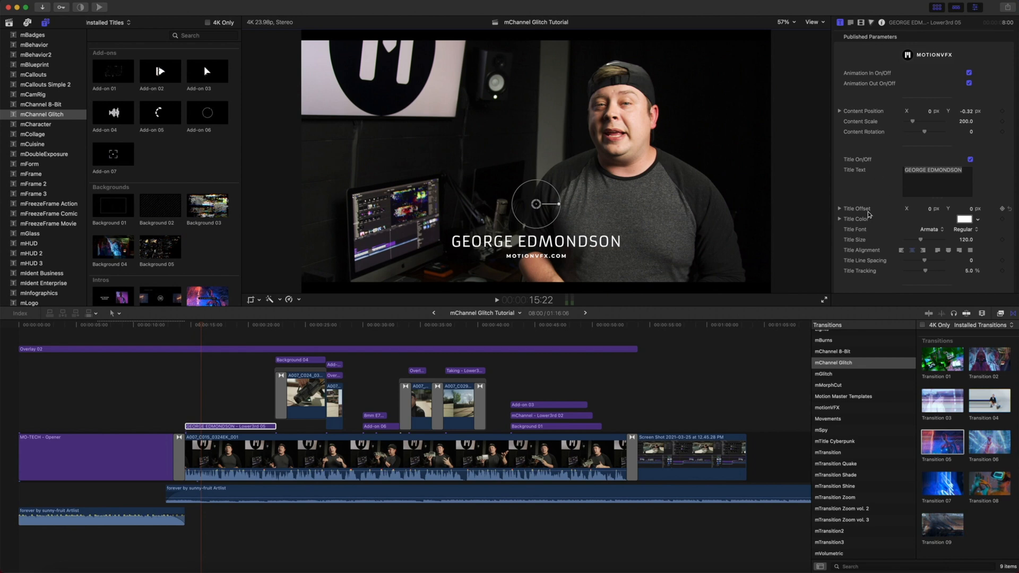
- Review the lower third's parameters, then select the glitch Transition 02 on the background clip
{"action": "scroll", "scroll_direction": "down", "scroll_amount": 3}
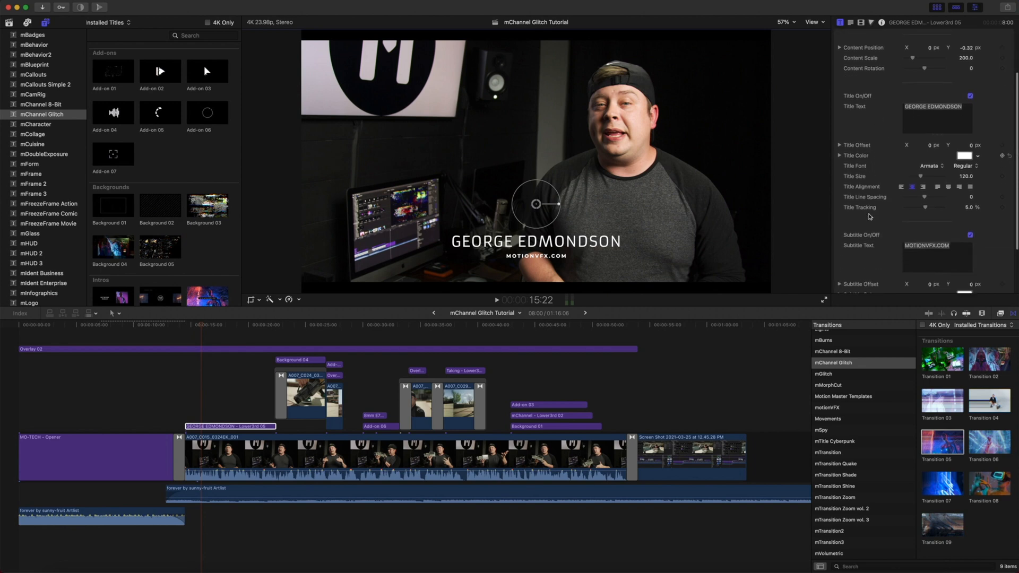
{"action": "scroll", "scroll_direction": "down", "scroll_amount": 3}
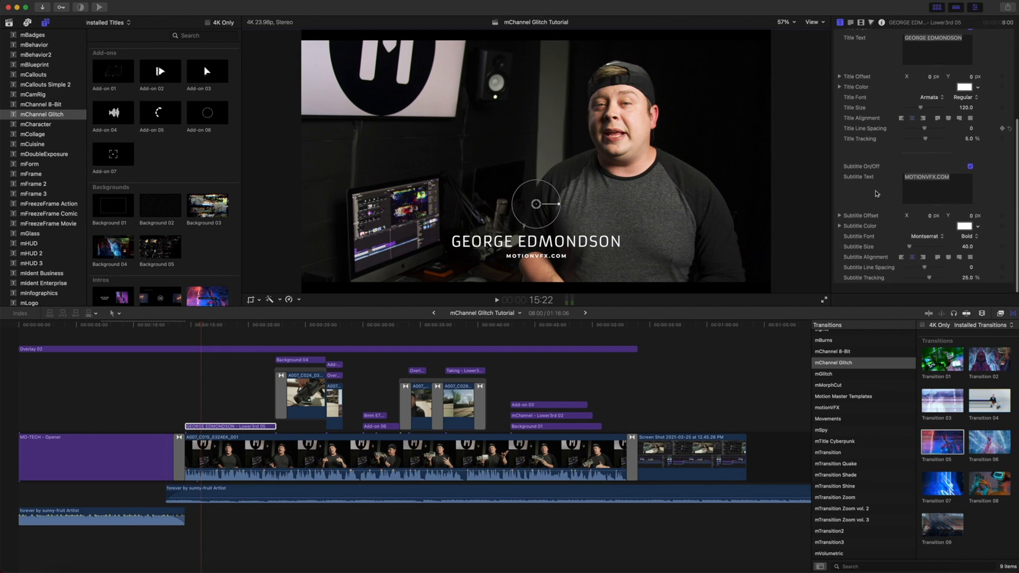
{"action": "scroll", "scroll_direction": "up", "scroll_amount": 3}
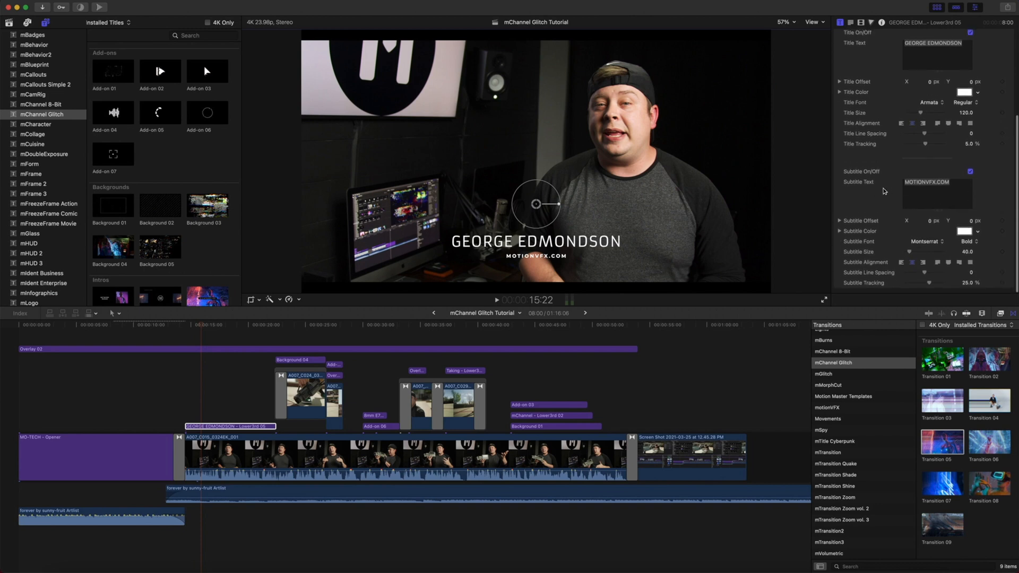
{"action": "left_click", "coordinate": [290, 325]}
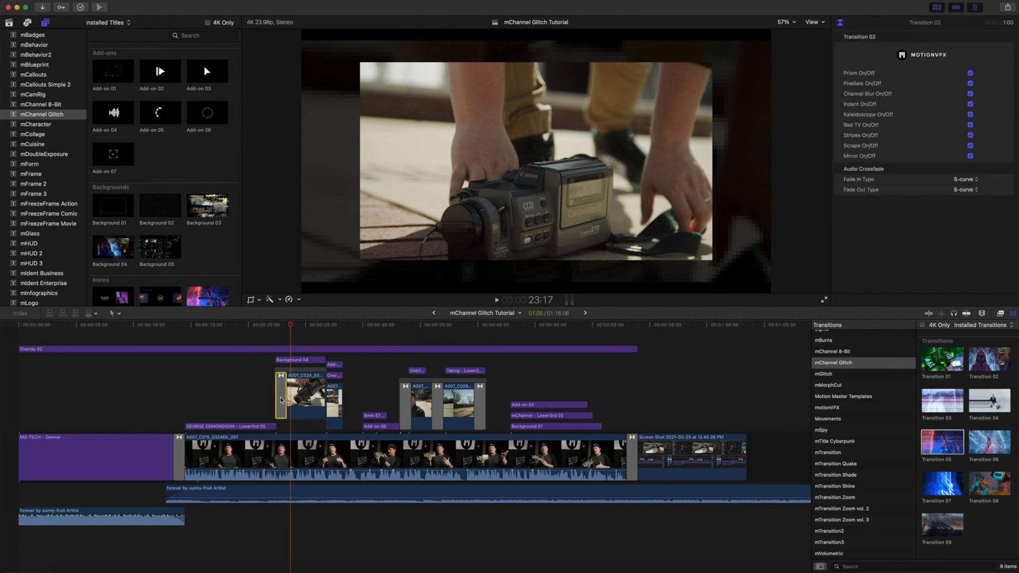
- Toggle Transition 02's glitch checkboxes off and on, then select the Background 04 clip
{"action": "left_click", "coordinate": [969, 73]}
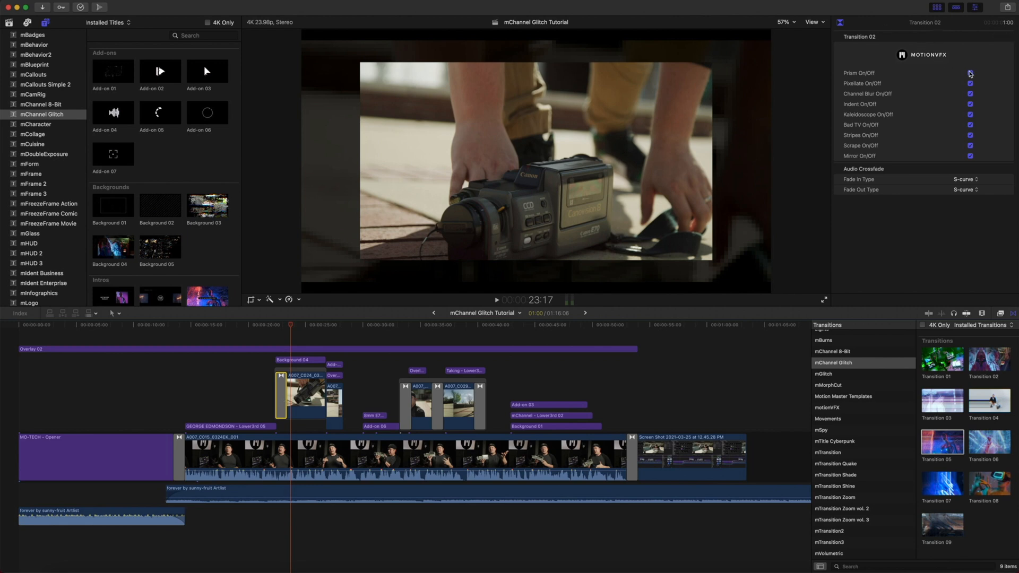
{"action": "left_click", "coordinate": [969, 73]}
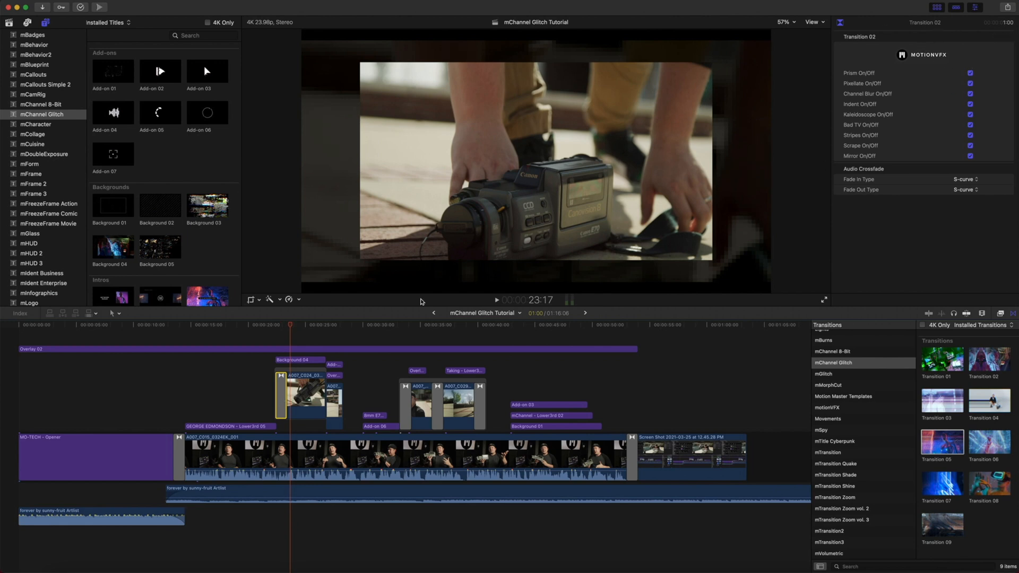
{"action": "left_click", "coordinate": [282, 325]}
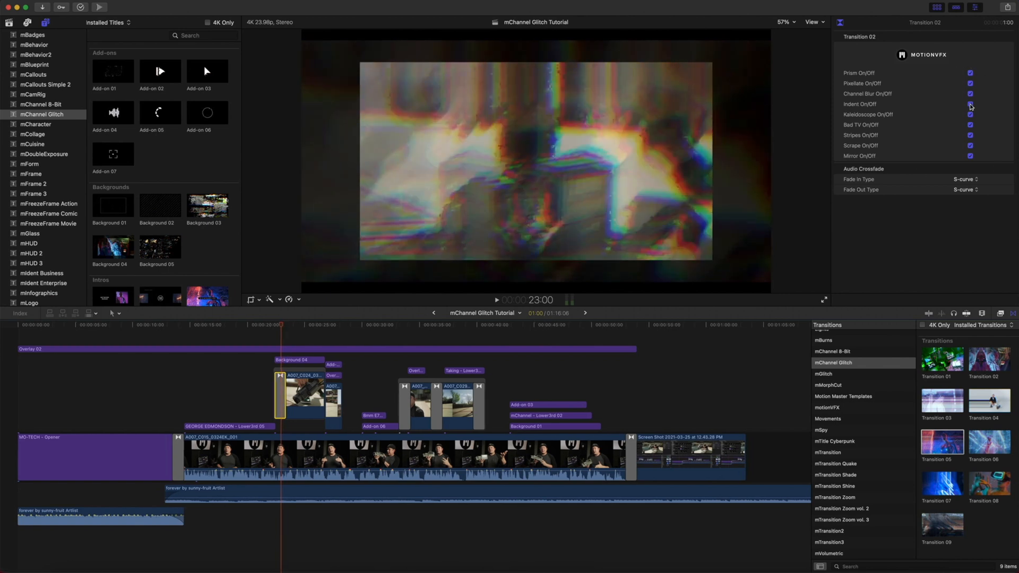
{"action": "left_click", "coordinate": [286, 326]}
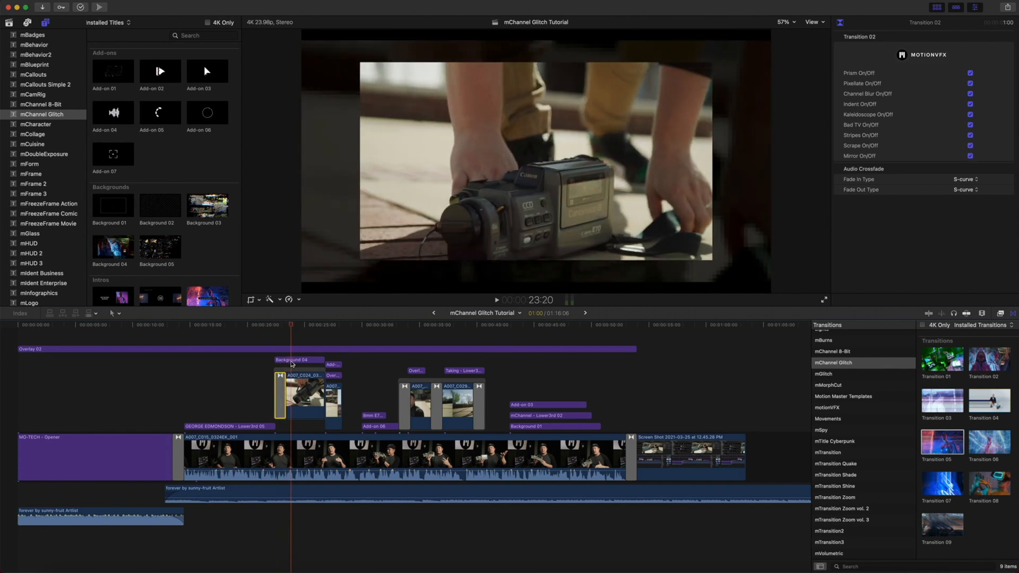
{"action": "left_click", "coordinate": [298, 359]}
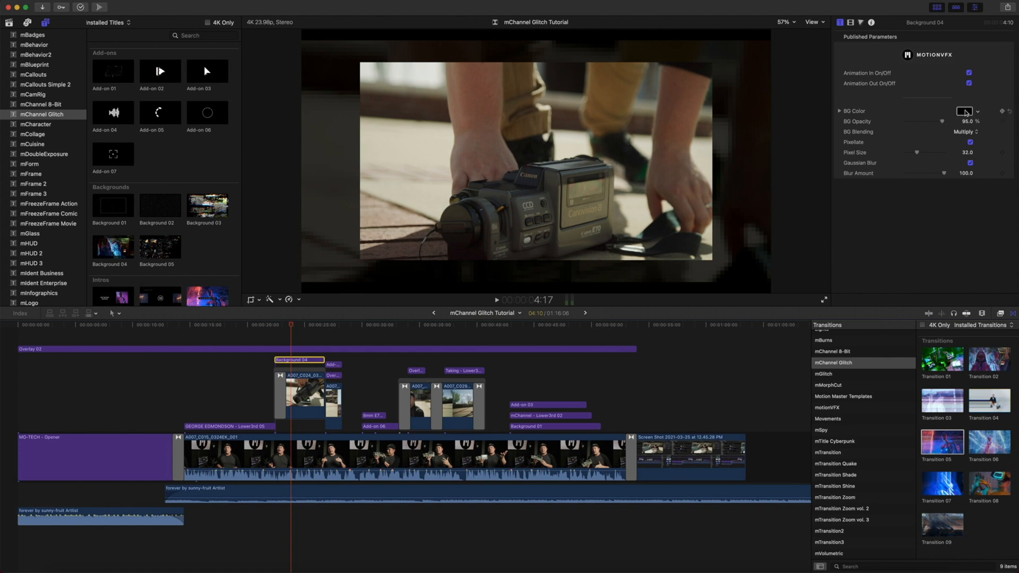
- Set Background 04 to 72.11% opacity, pixel size 66 and blur amount 64
{"action": "left_click", "coordinate": [966, 110]}
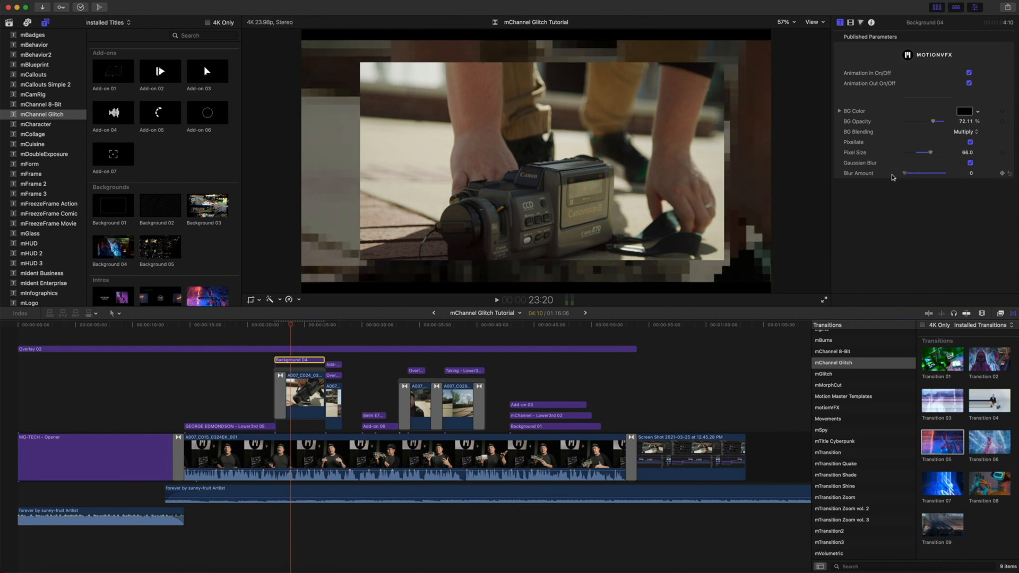
{"action": "left_click", "coordinate": [328, 328]}
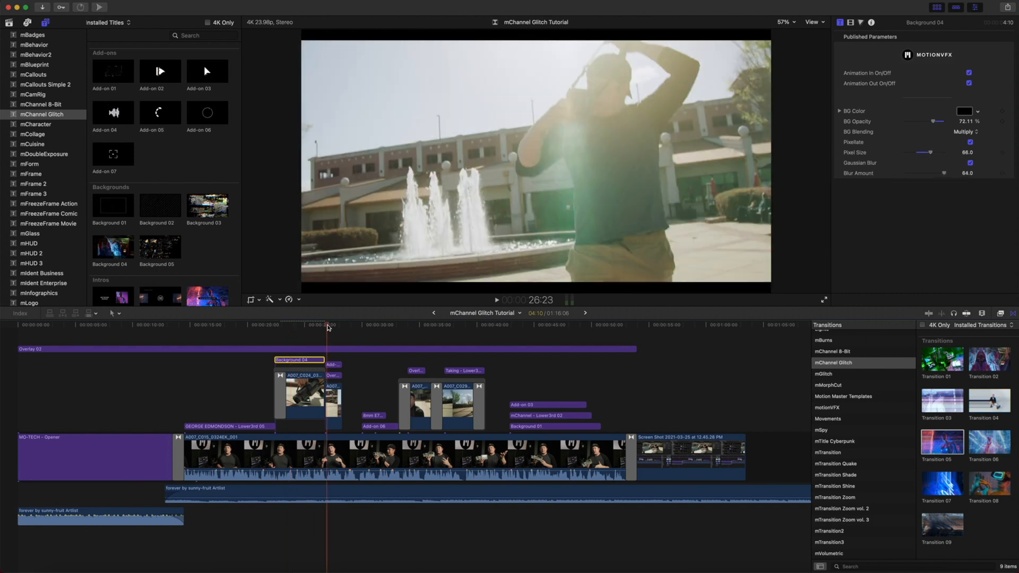
{"action": "left_click", "coordinate": [331, 325]}
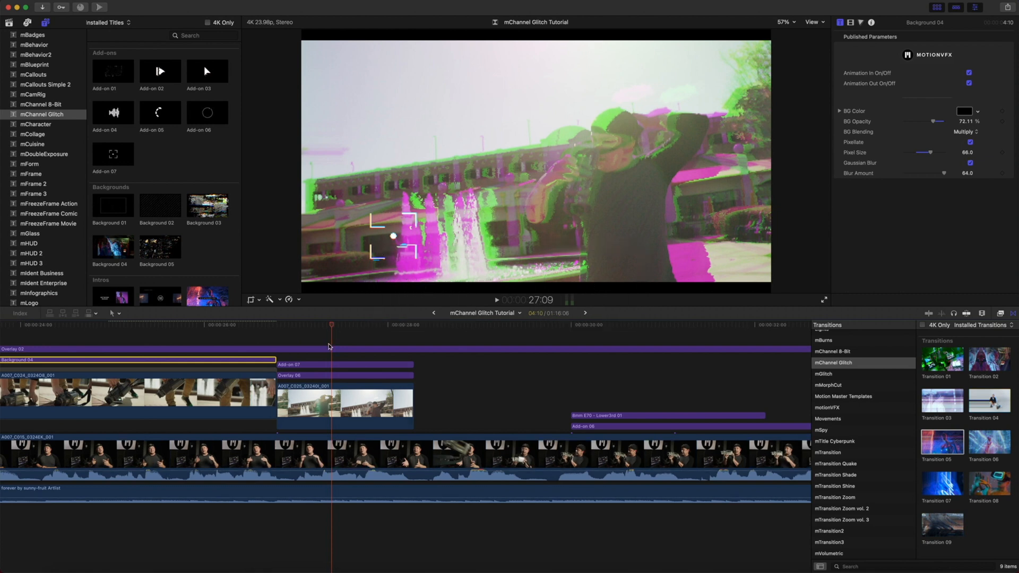
- Give Add-on 07's viewfinder distortion 8.11 at 156°, line width 27, content position -0.72, -0.34
{"action": "left_click", "coordinate": [343, 364]}
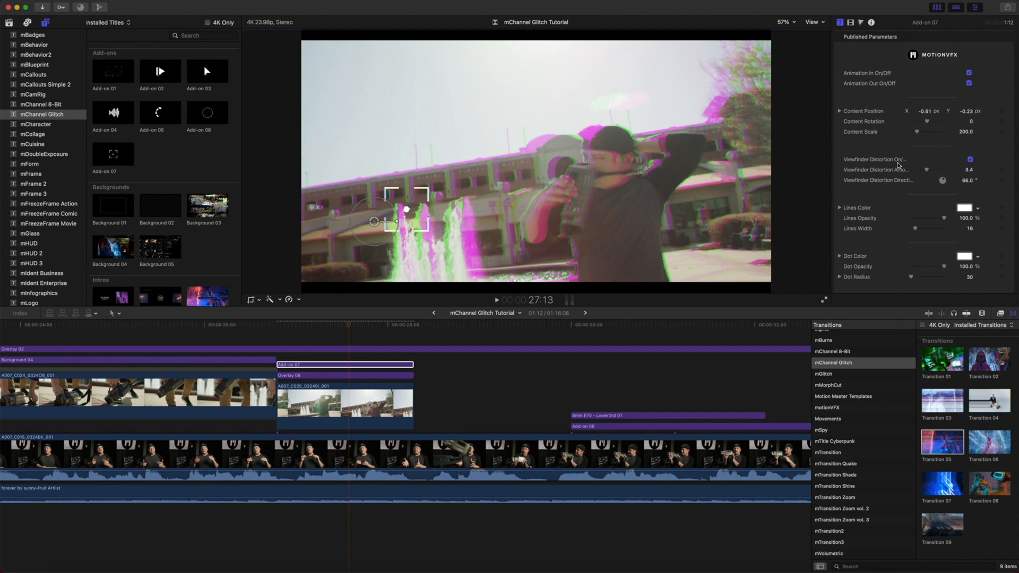
{"action": "left_click", "coordinate": [969, 160]}
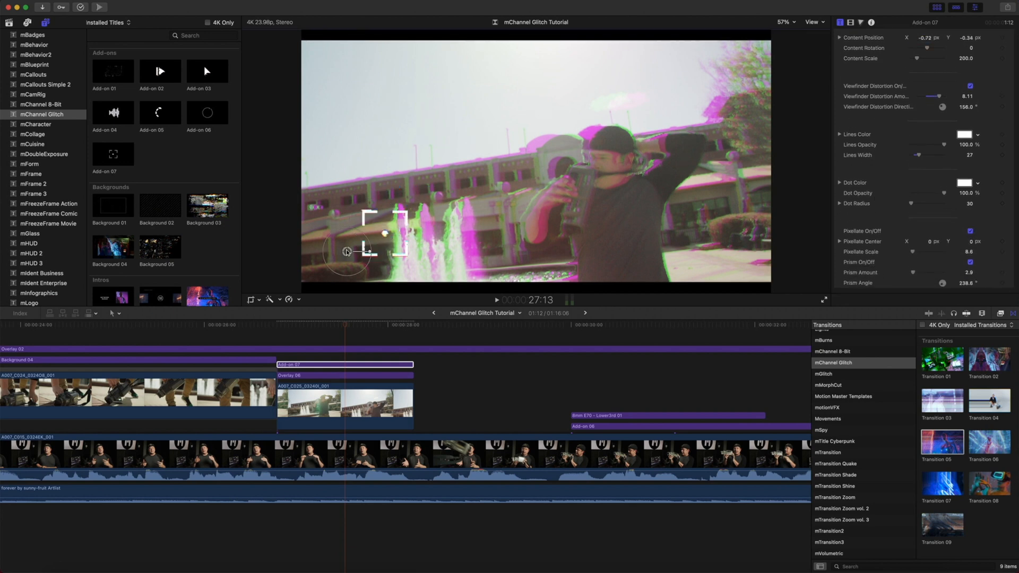
{"action": "left_click", "coordinate": [343, 375]}
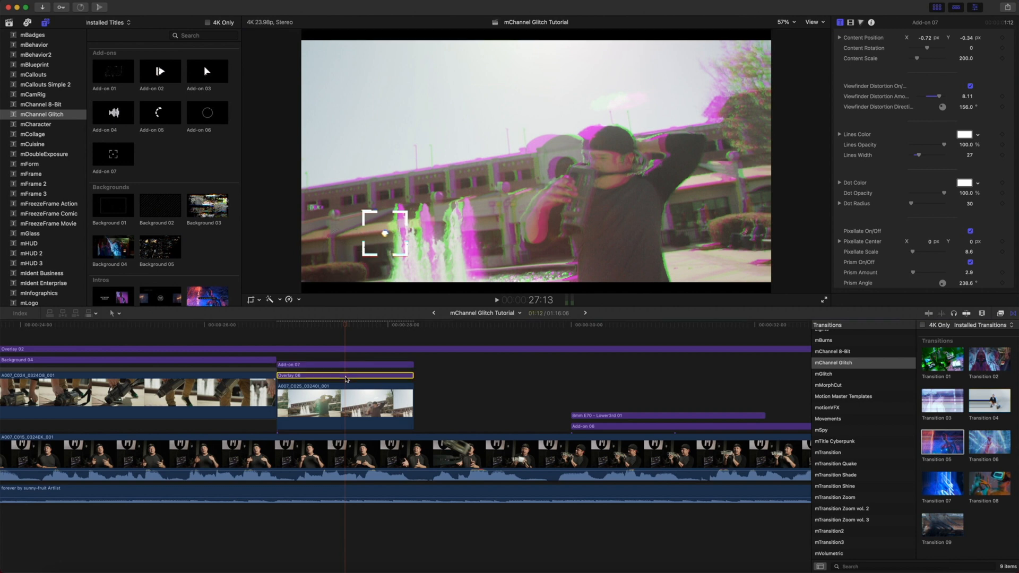
- Compare Overlay 06 on and off, set its pixelate scale to 1.0, then select Add-on 06
{"action": "left_click", "coordinate": [344, 375]}
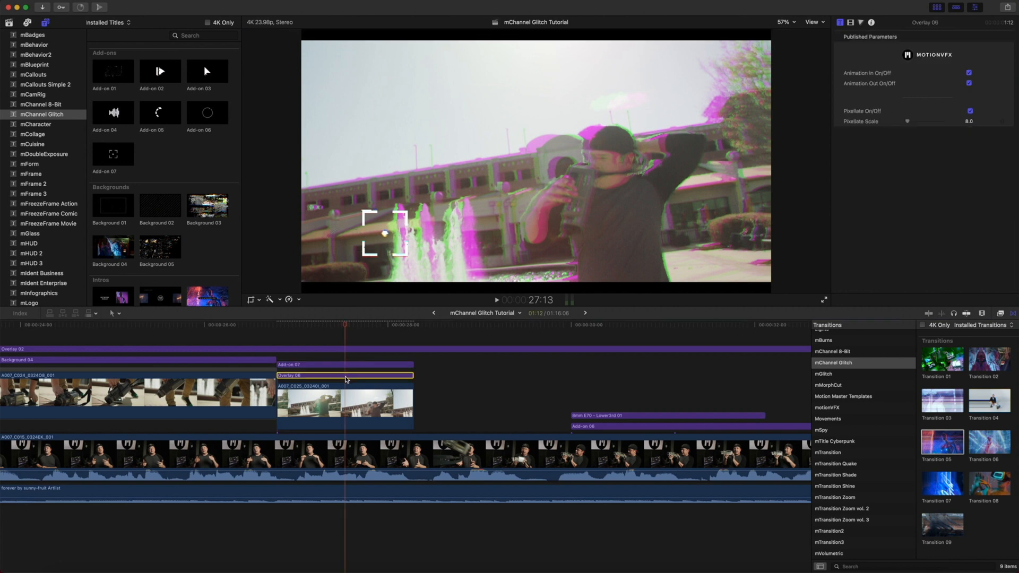
{"action": "key", "text": "v"}
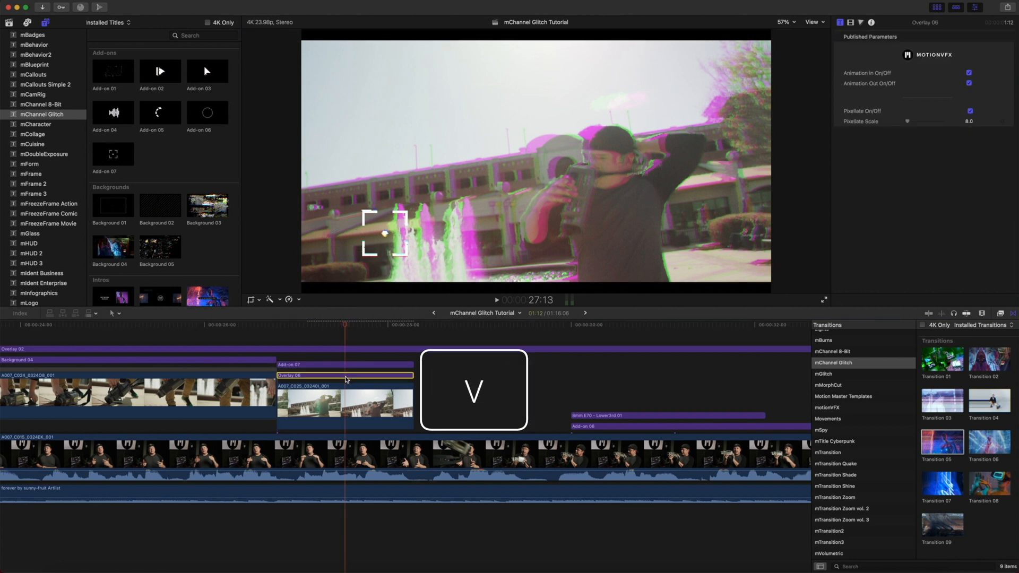
{"action": "key", "text": "v"}
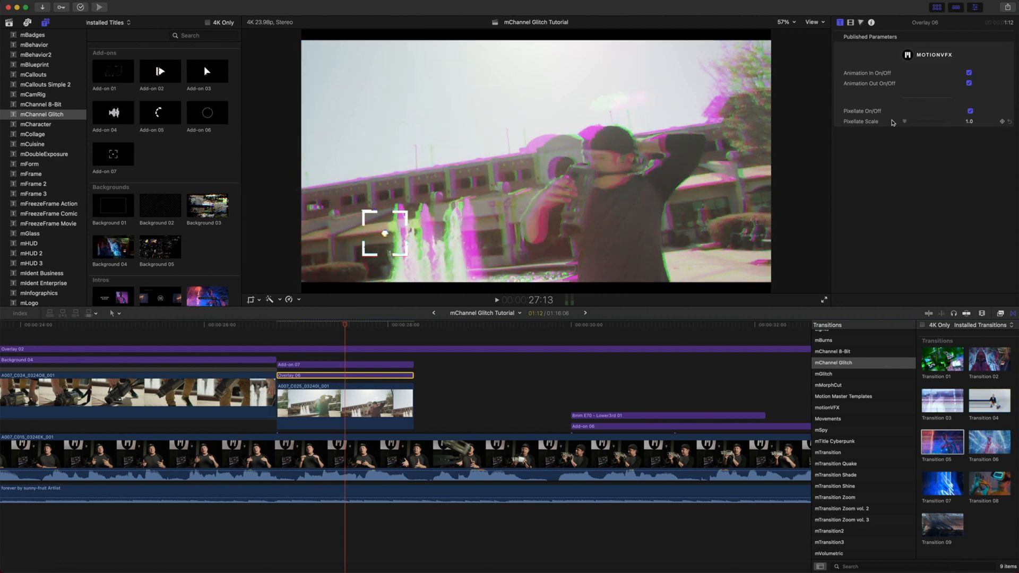
{"action": "mouse_move", "coordinate": [931, 125]}
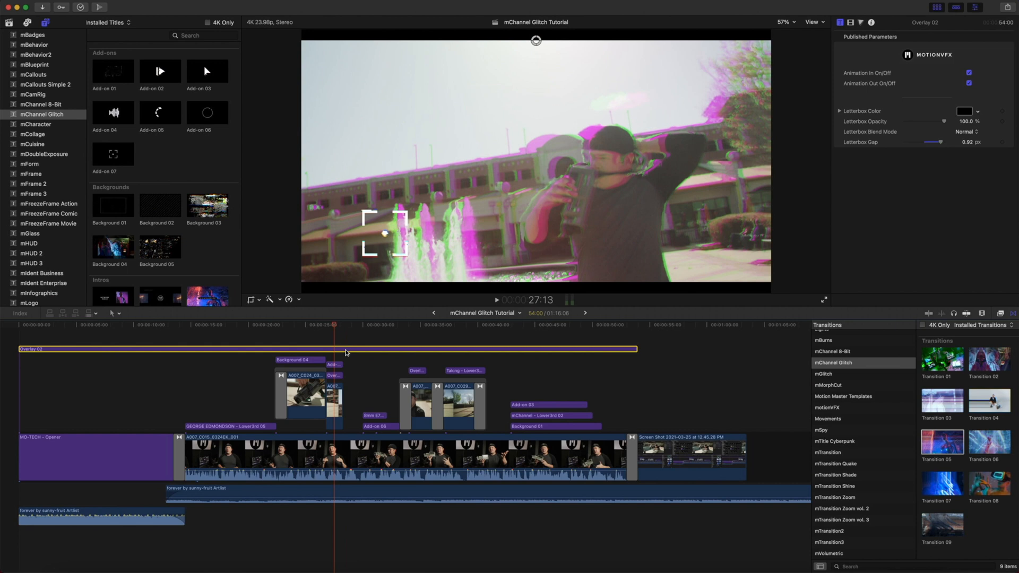
{"action": "mouse_move", "coordinate": [555, 33]}
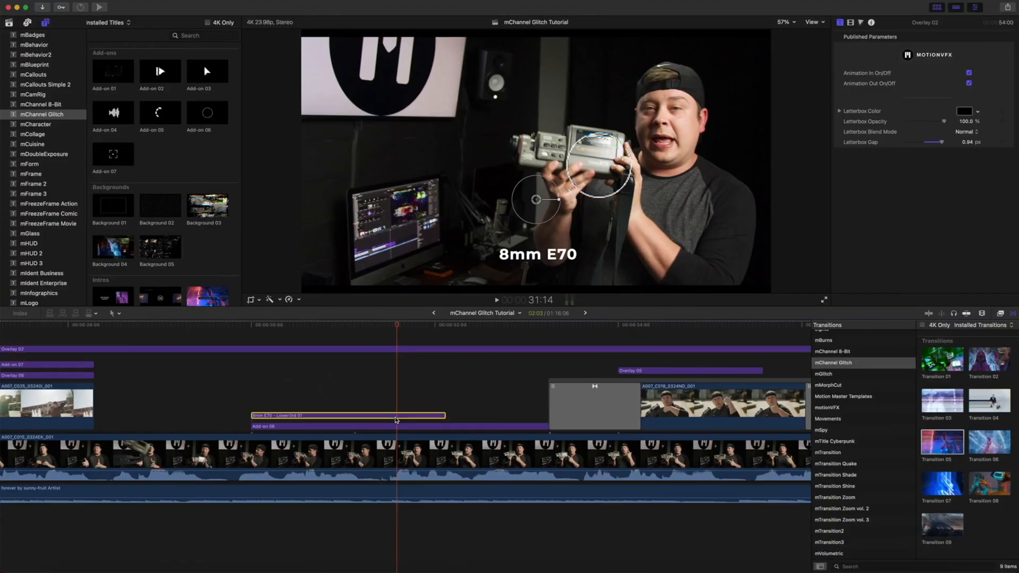
{"action": "left_click", "coordinate": [319, 407]}
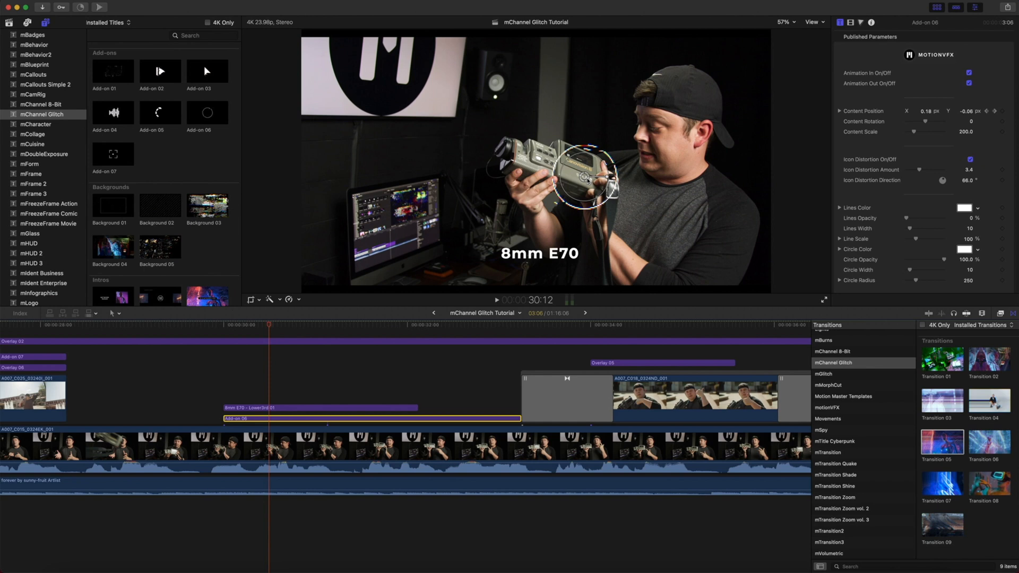
{"action": "mouse_move", "coordinate": [189, 126]}
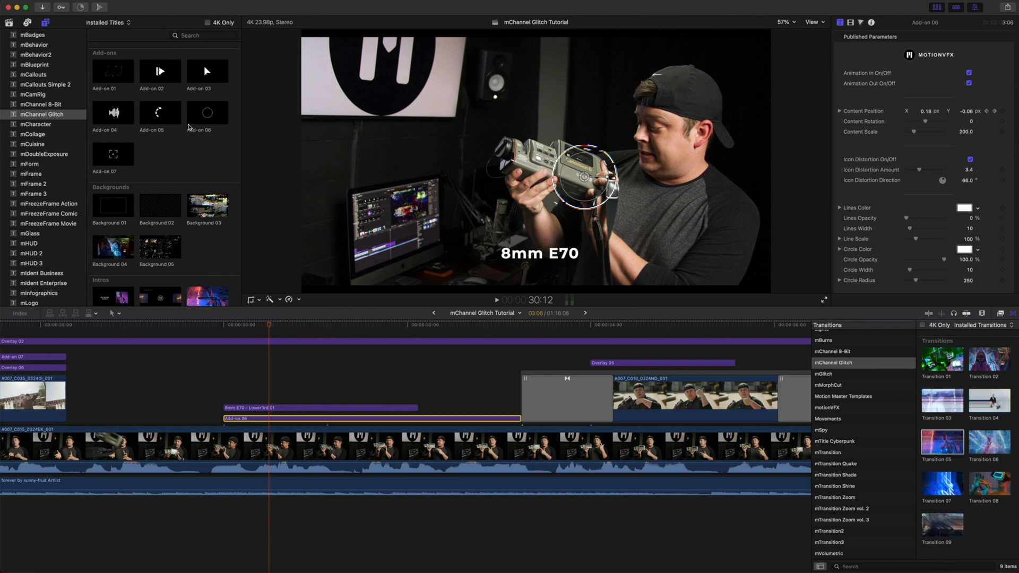
{"action": "mouse_move", "coordinate": [207, 120]}
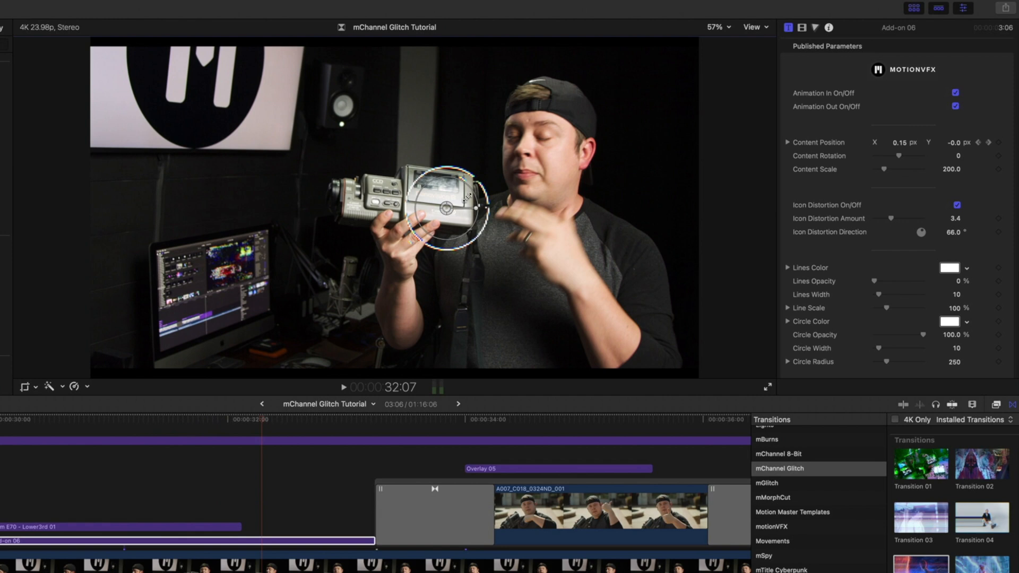
{"action": "left_click", "coordinate": [343, 388]}
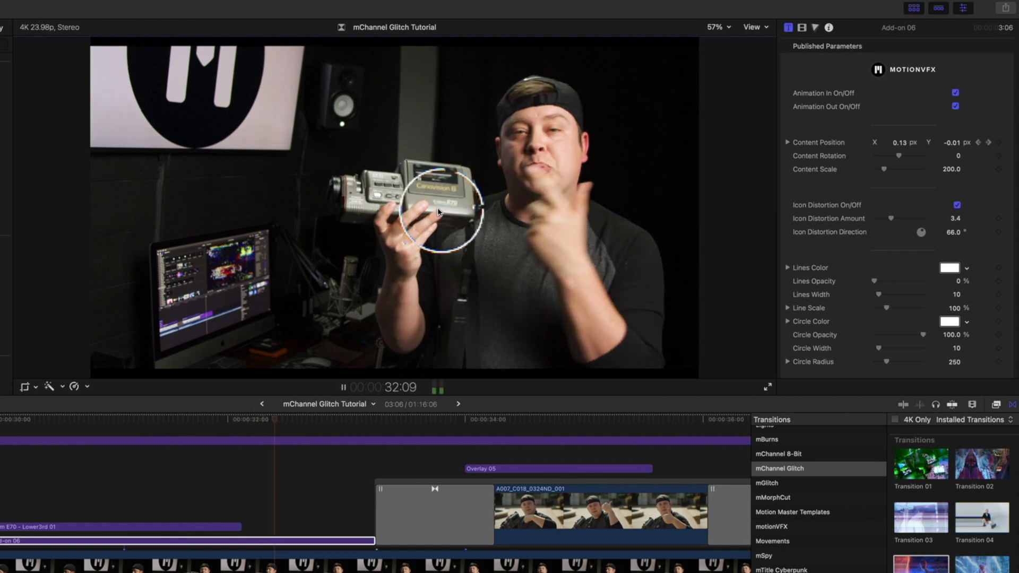
{"action": "left_click", "coordinate": [344, 387]}
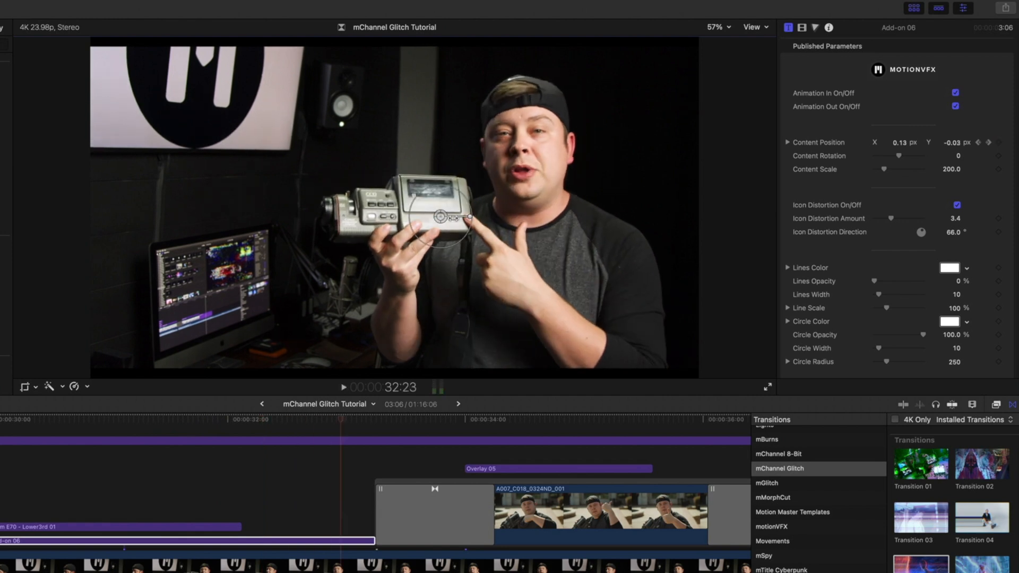
{"action": "left_click", "coordinate": [167, 422]}
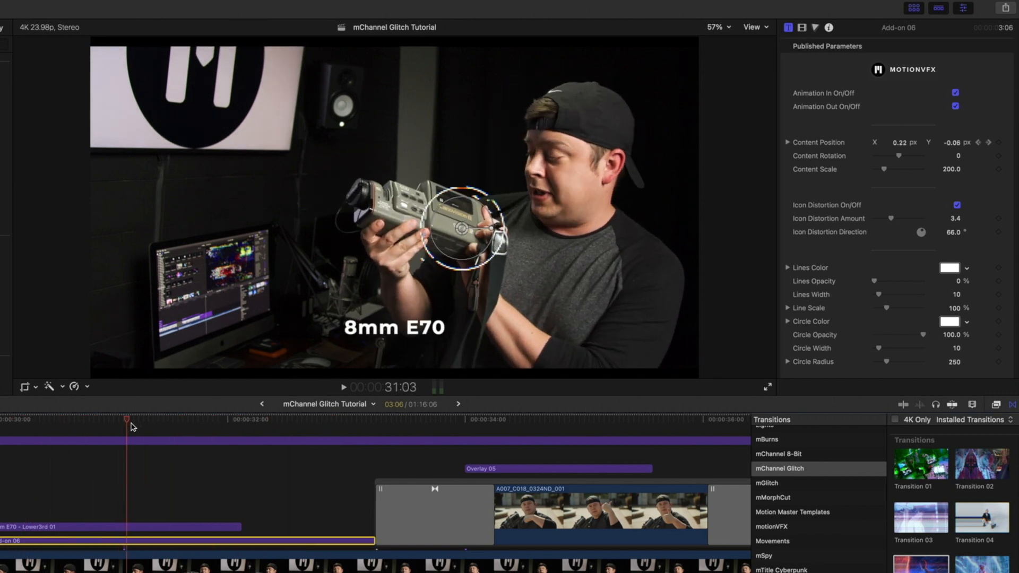
{"action": "left_click", "coordinate": [288, 434]}
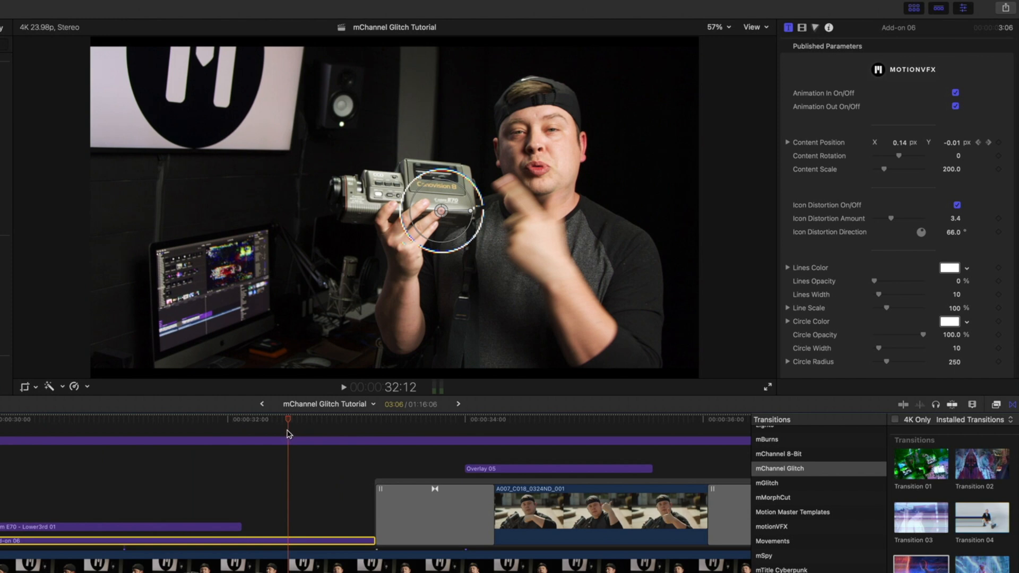
{"action": "mouse_move", "coordinate": [834, 216]}
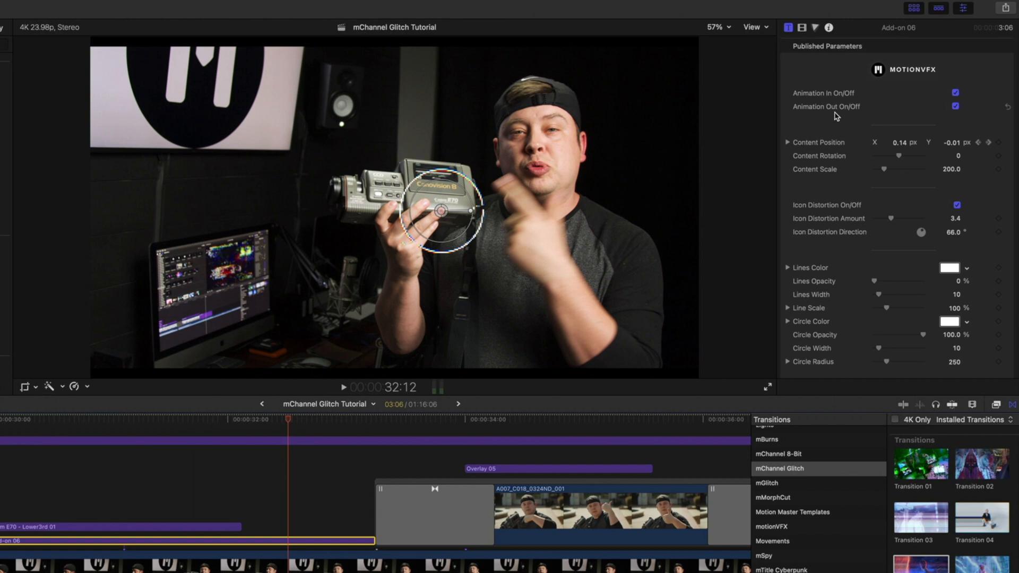
{"action": "mouse_move", "coordinate": [826, 202]}
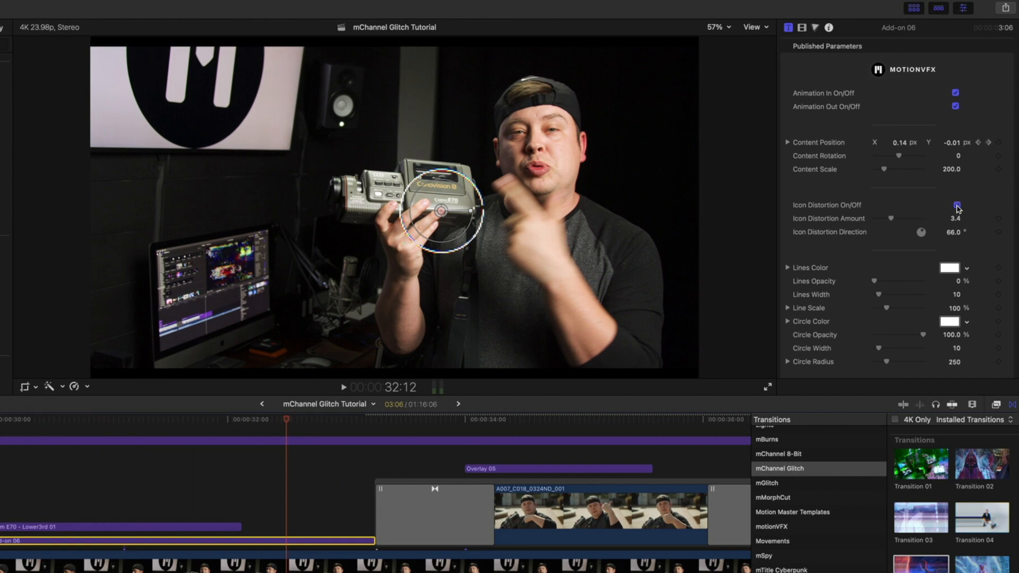
{"action": "scroll", "scroll_direction": "down", "scroll_amount": 3}
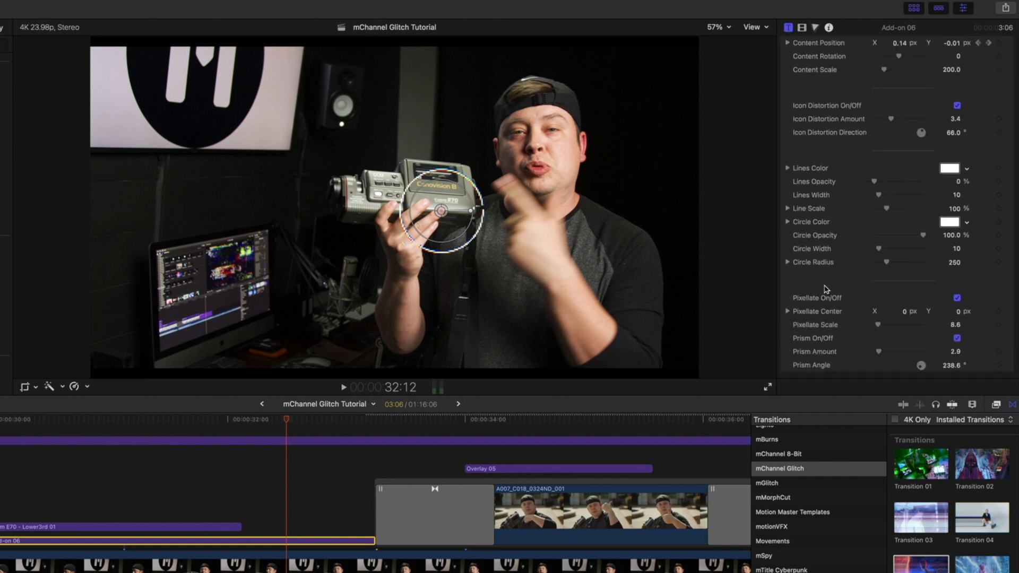
{"action": "mouse_move", "coordinate": [831, 254]}
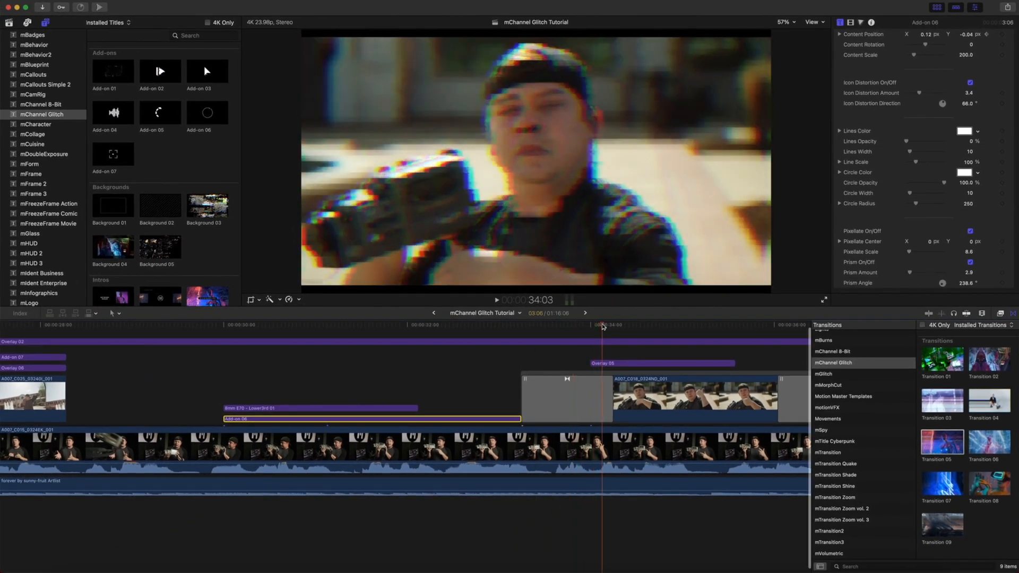
{"action": "left_click", "coordinate": [565, 398]}
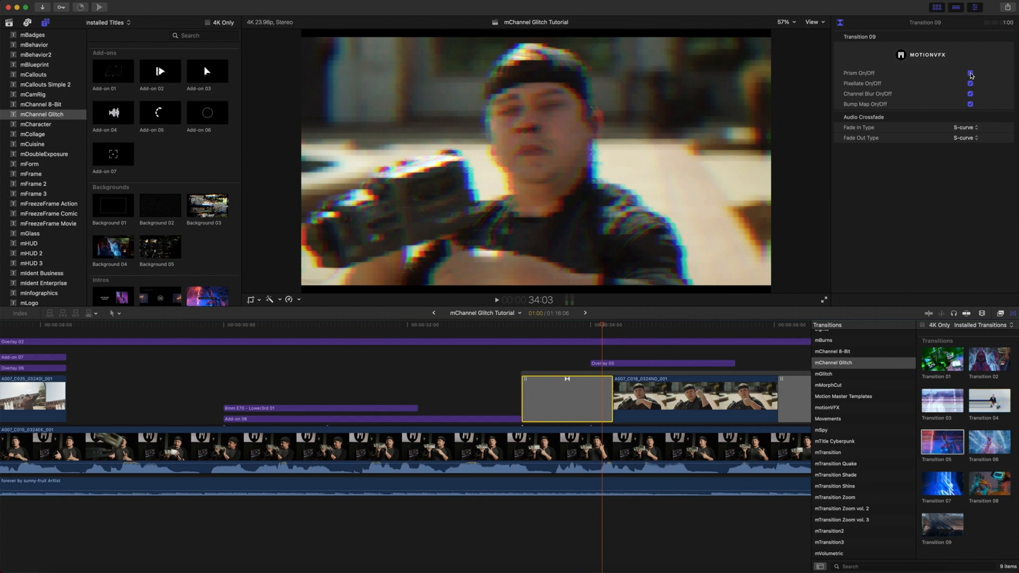
{"action": "left_click", "coordinate": [969, 73]}
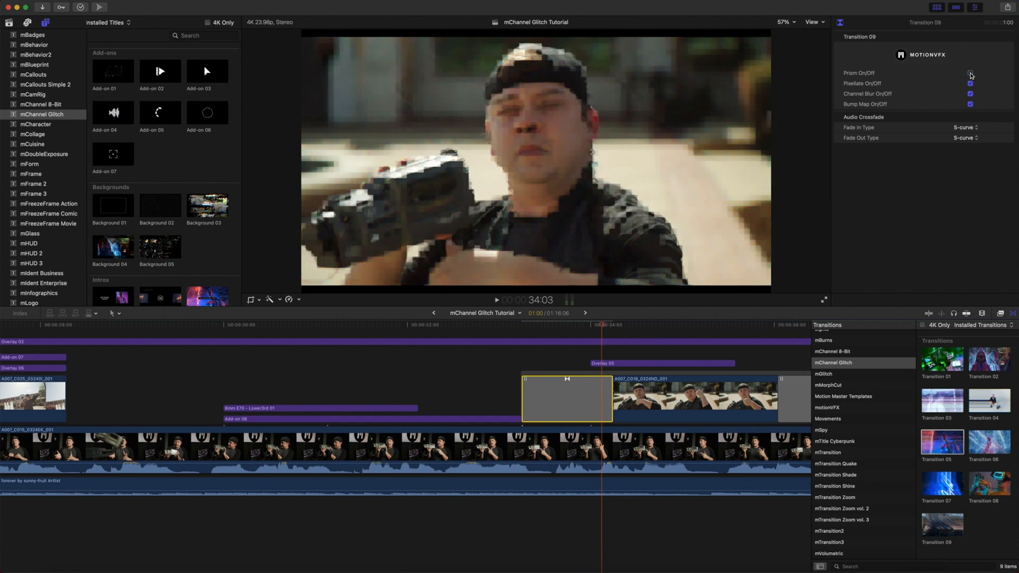
{"action": "left_click", "coordinate": [970, 73]}
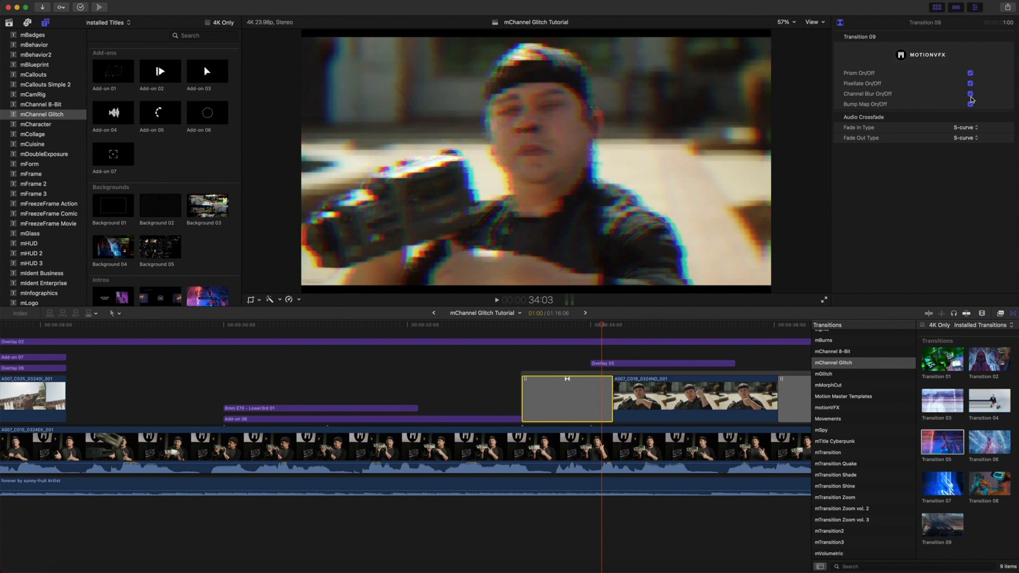
{"action": "left_click", "coordinate": [970, 104]}
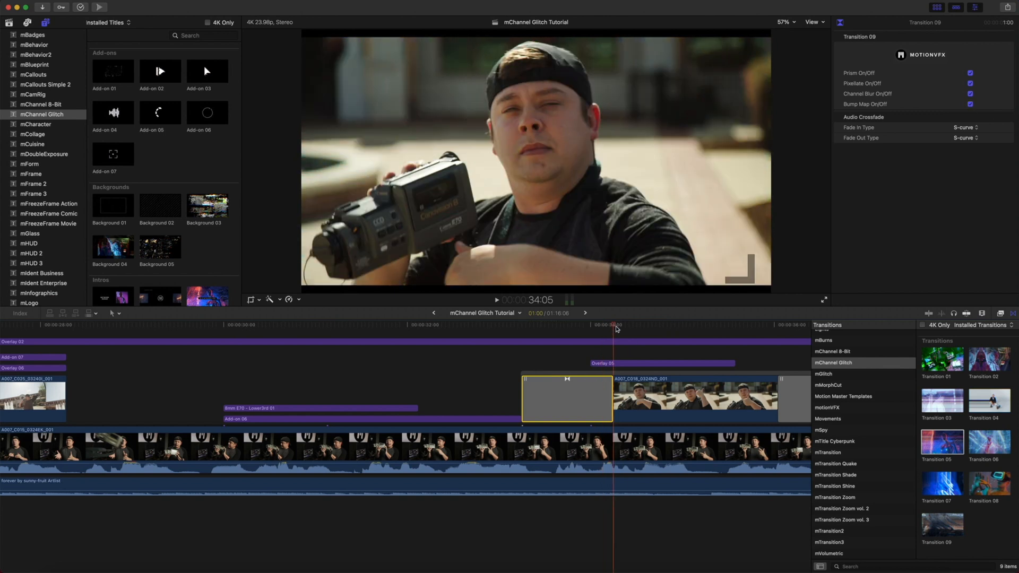
{"action": "left_click", "coordinate": [683, 327]}
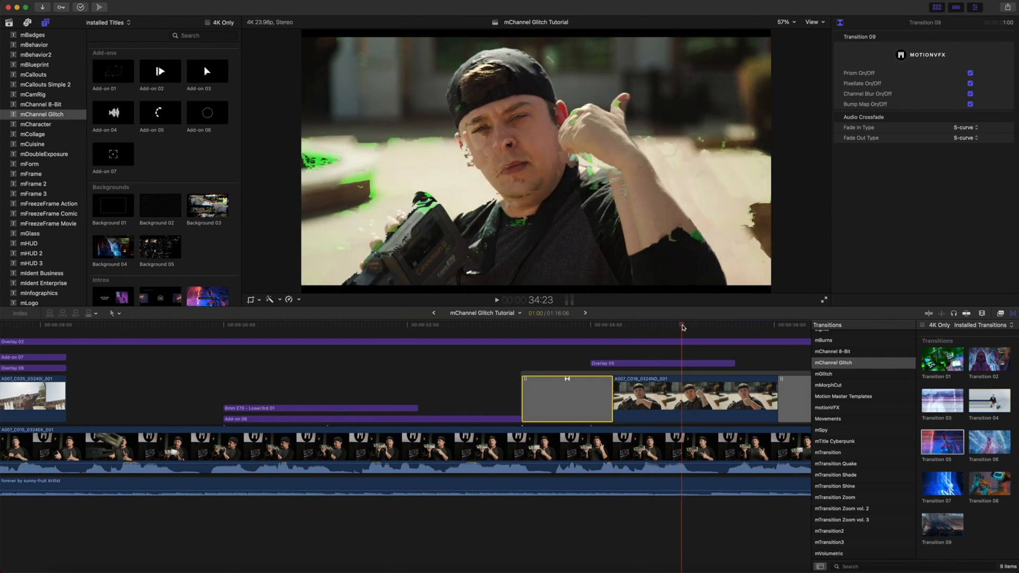
{"action": "left_click", "coordinate": [661, 363]}
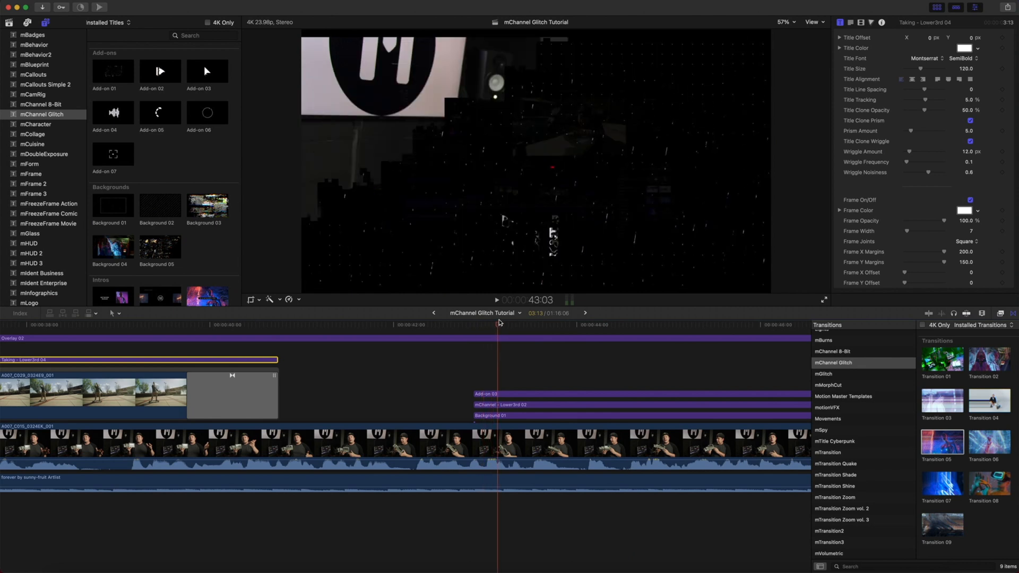
- Select the Add-on 03 arrow and preview its movement across the end card at different frames
{"action": "left_click", "coordinate": [574, 325]}
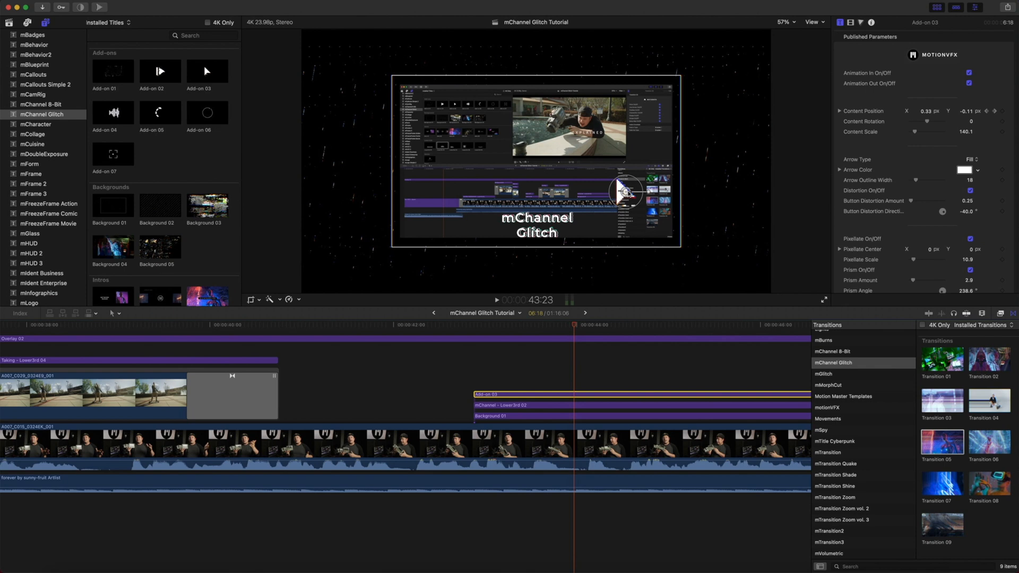
{"action": "mouse_move", "coordinate": [575, 328]}
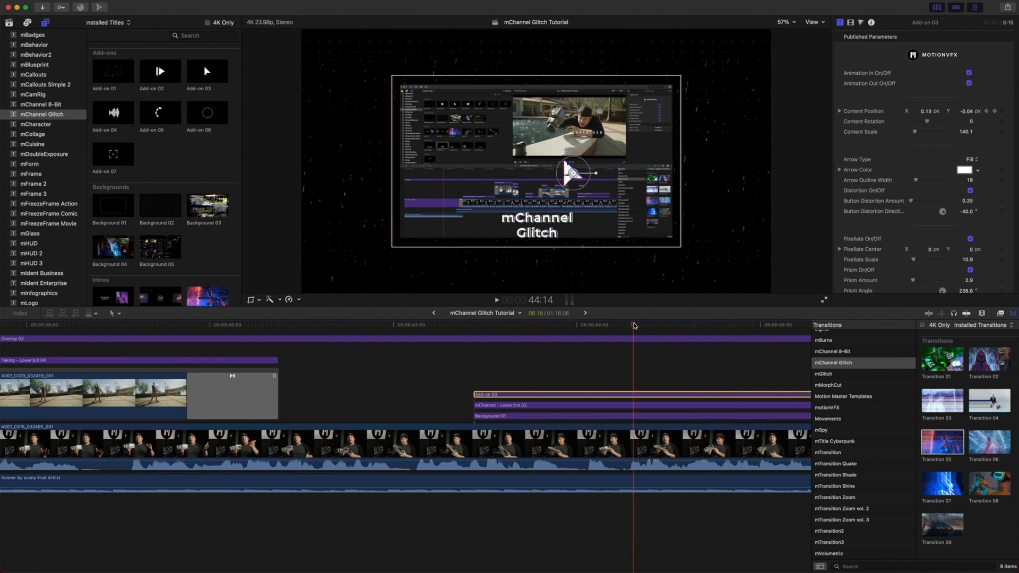
{"action": "mouse_move", "coordinate": [633, 326]}
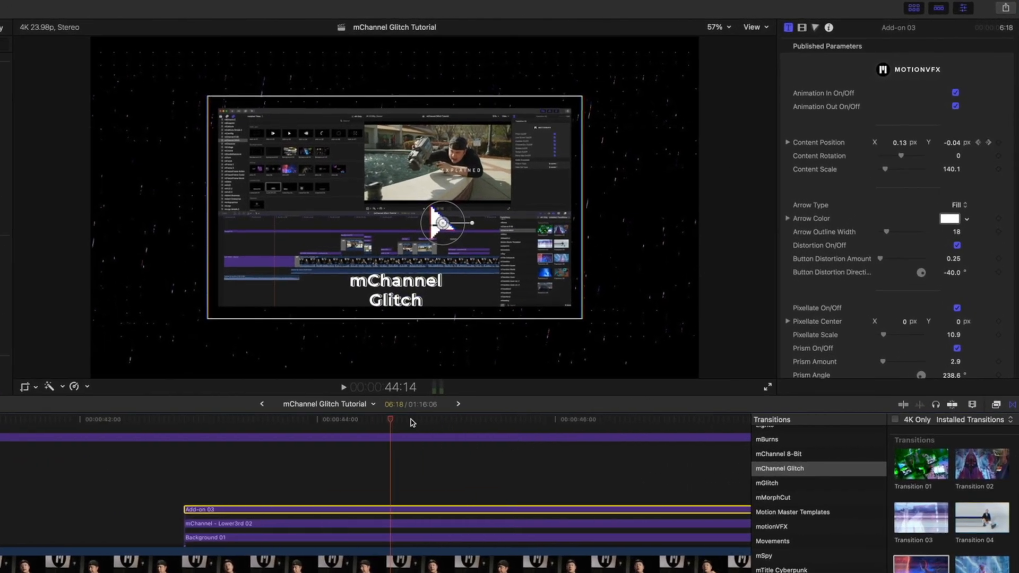
{"action": "left_click", "coordinate": [606, 419]}
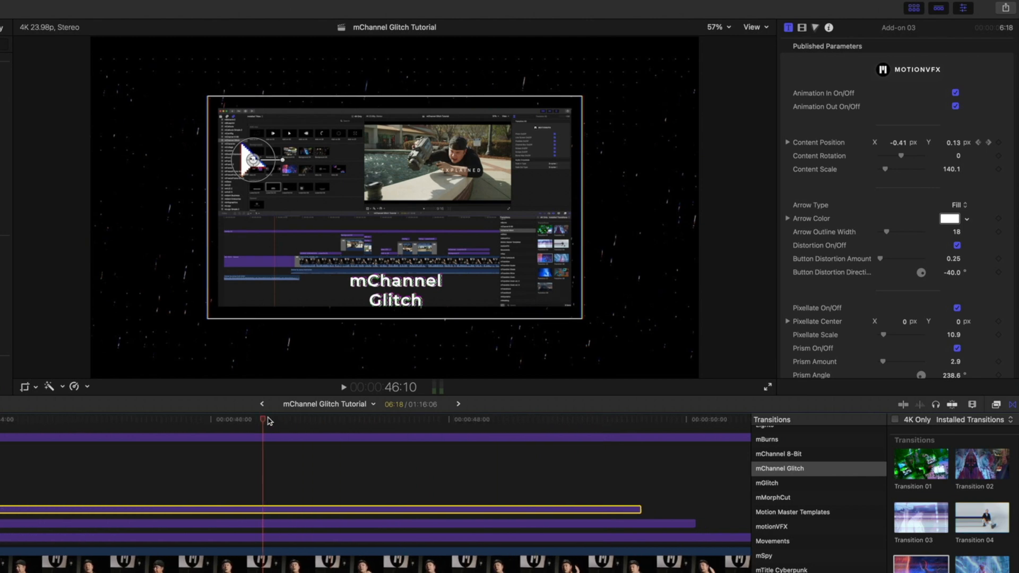
{"action": "left_click", "coordinate": [659, 419]}
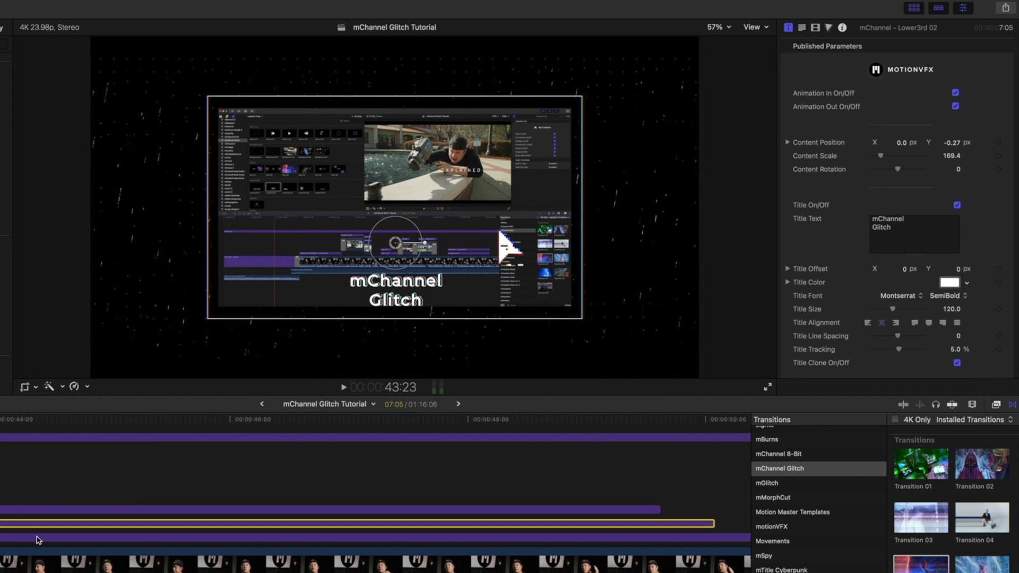
{"action": "left_click", "coordinate": [395, 289]}
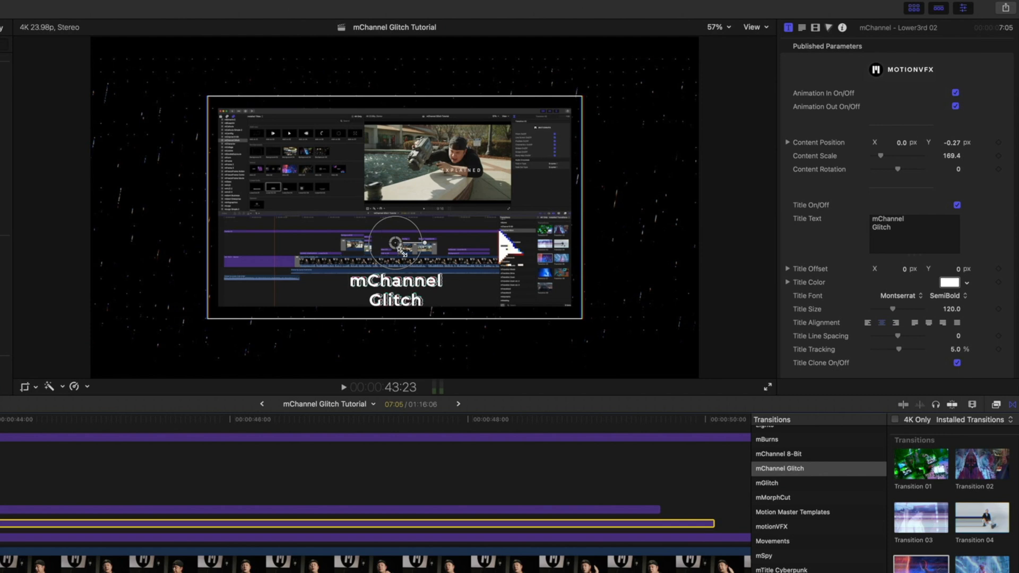
{"action": "mouse_move", "coordinate": [835, 260]}
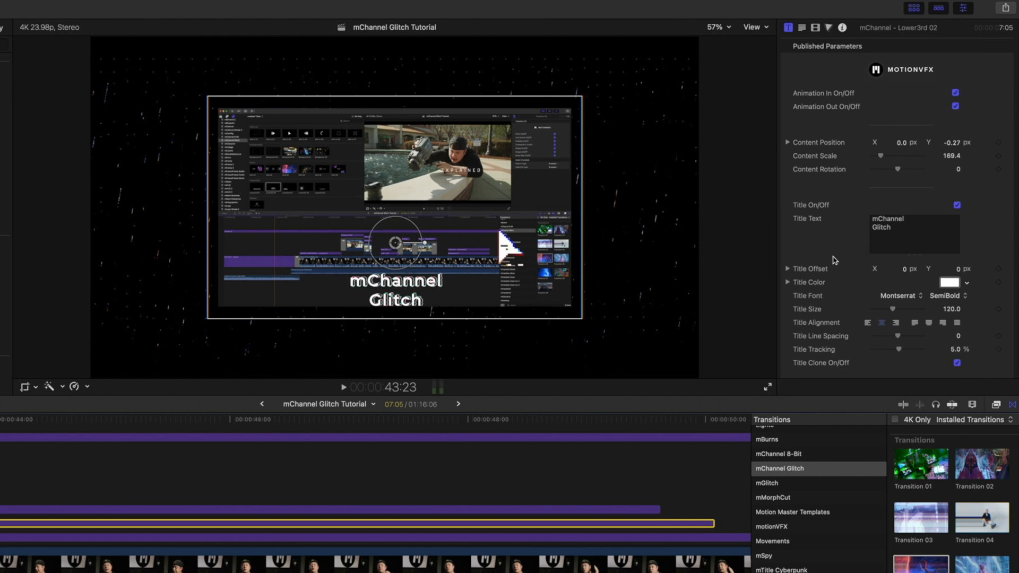
{"action": "scroll", "scroll_direction": "down", "scroll_amount": 3}
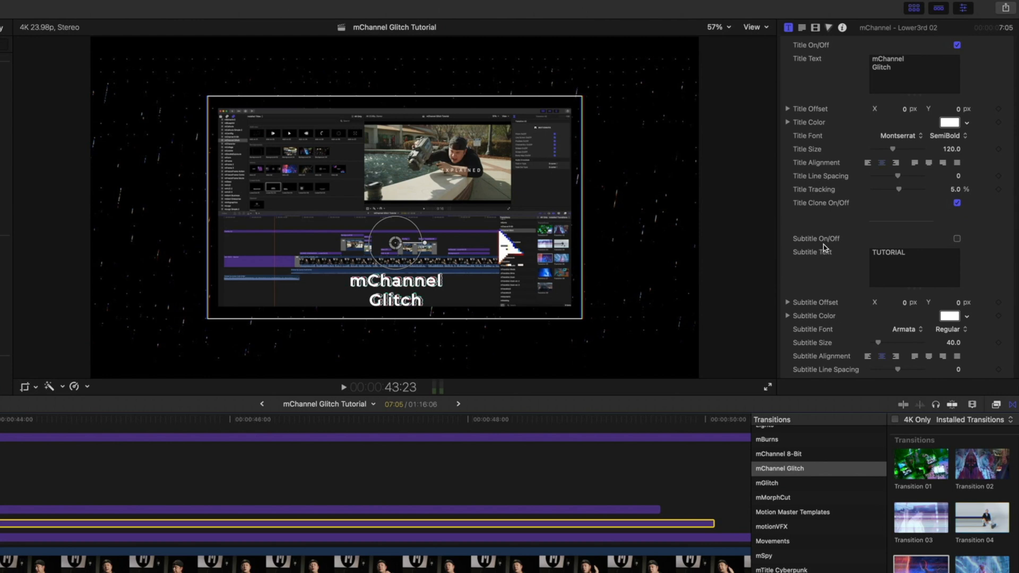
{"action": "left_click", "coordinate": [956, 239]}
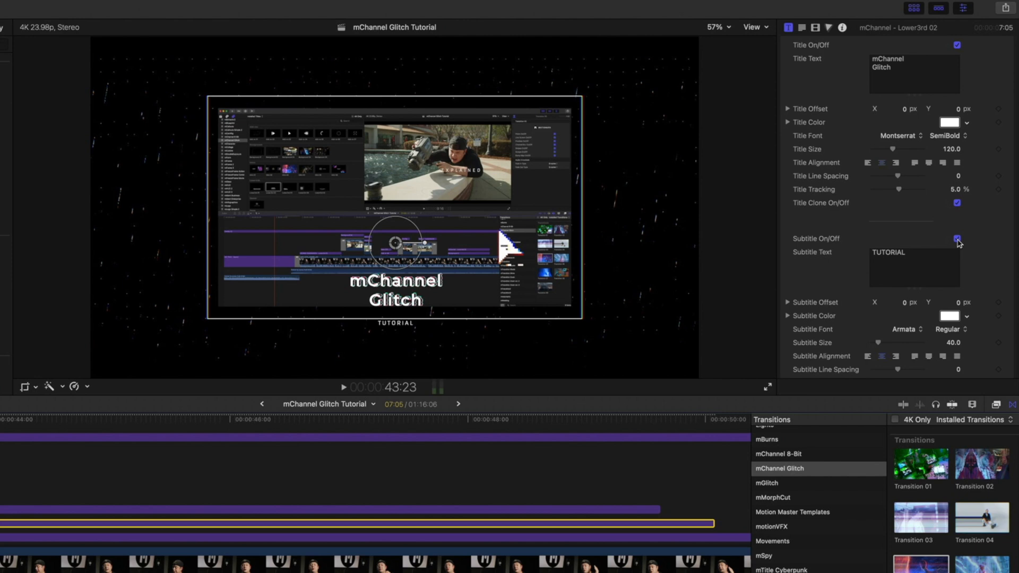
{"action": "left_click", "coordinate": [956, 238]}
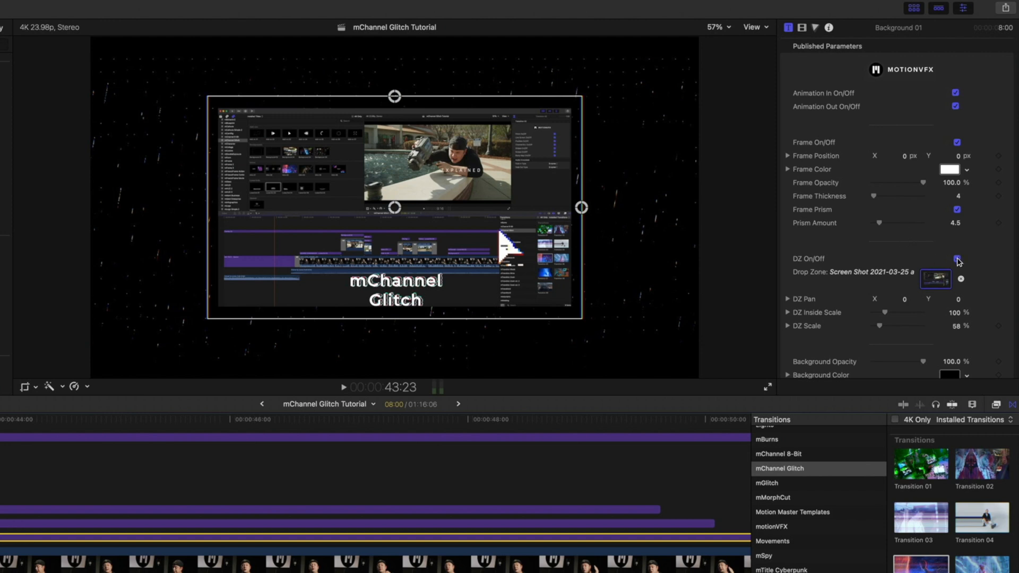
- Toggle Background 01's drop zone off and on, then move the framed screenshot to the left half
{"action": "left_click", "coordinate": [955, 259]}
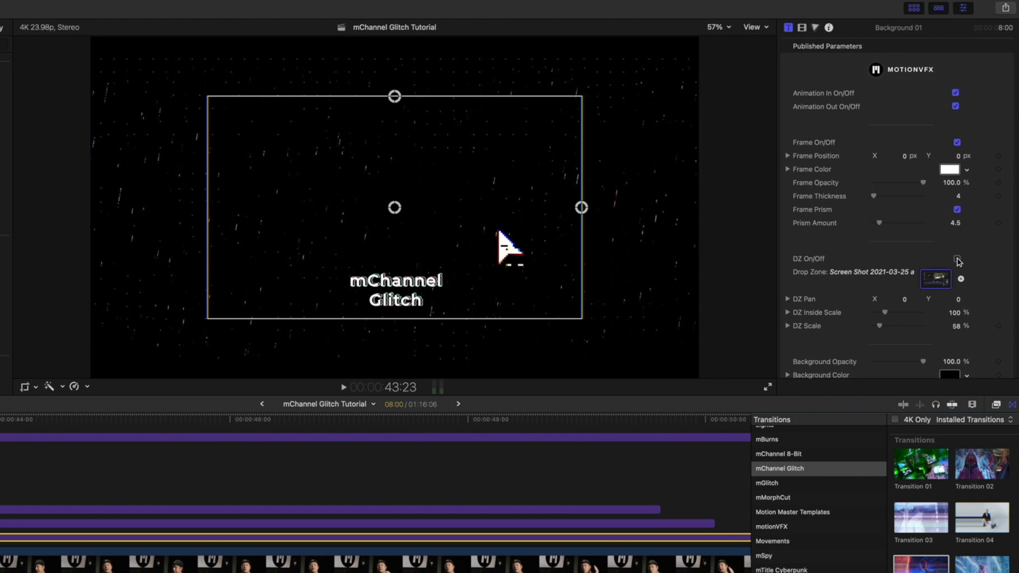
{"action": "left_click", "coordinate": [956, 259]}
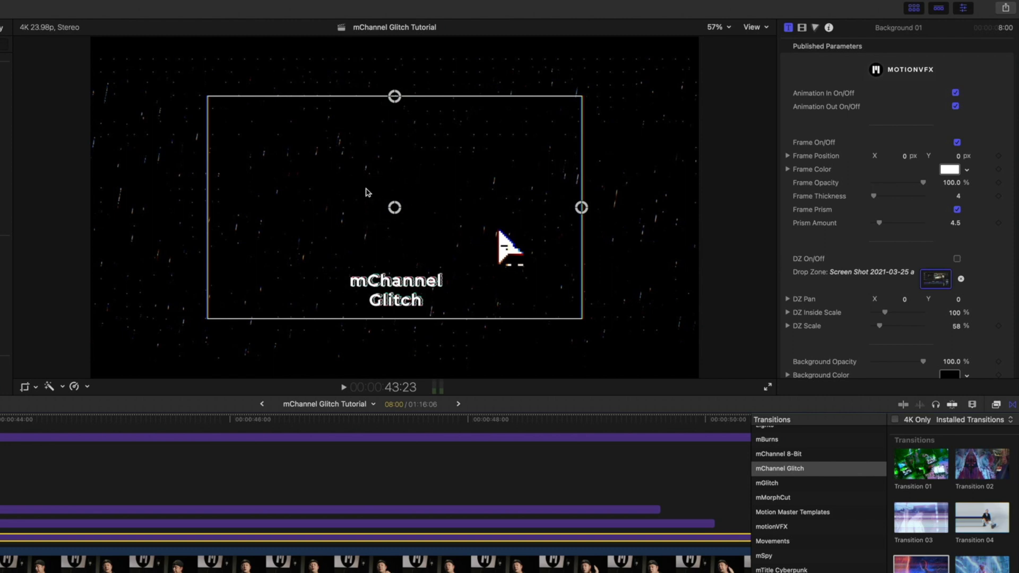
{"action": "mouse_move", "coordinate": [389, 222]}
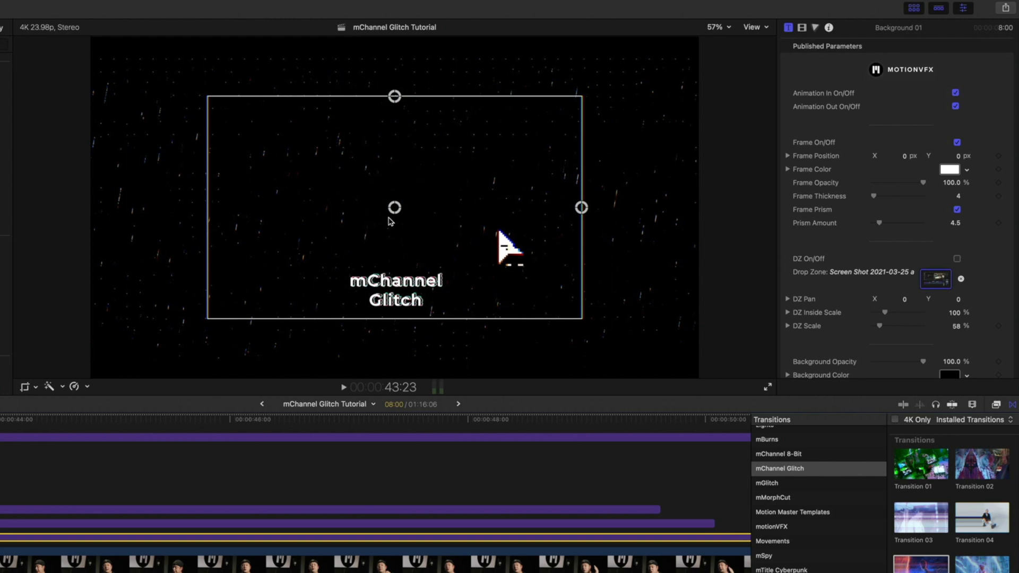
{"action": "mouse_move", "coordinate": [400, 285]}
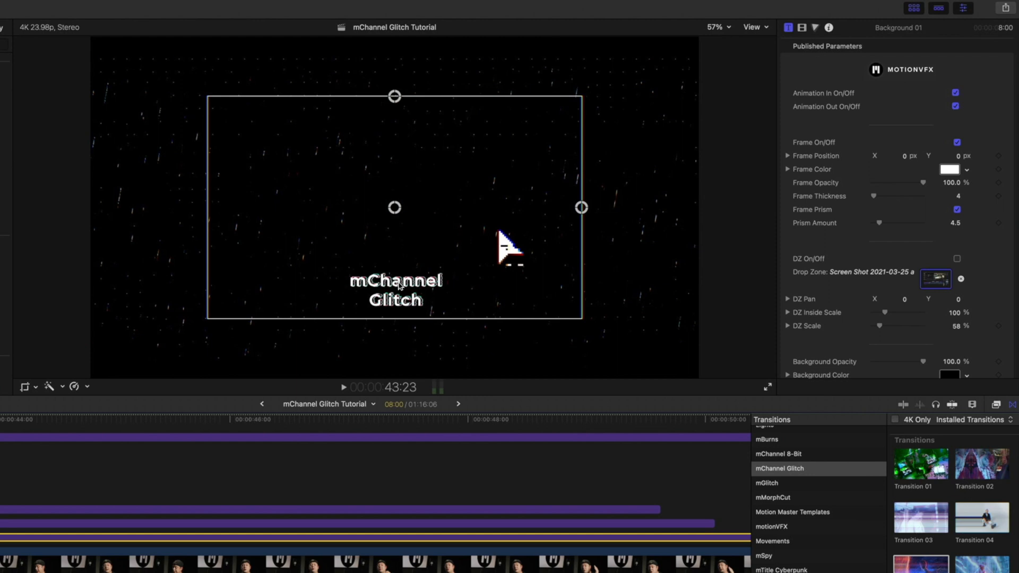
{"action": "mouse_move", "coordinate": [389, 227]}
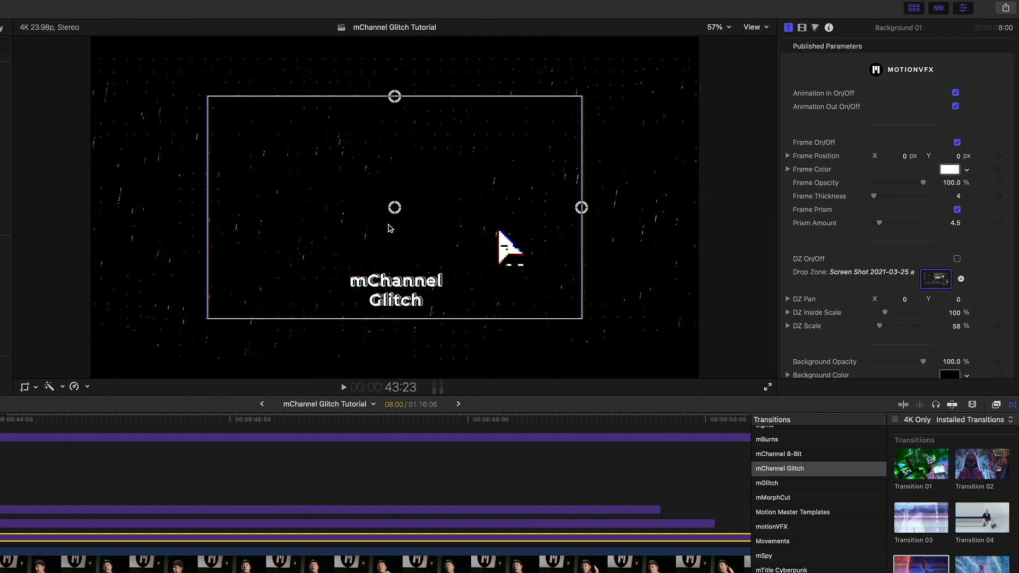
{"action": "mouse_move", "coordinate": [958, 263]}
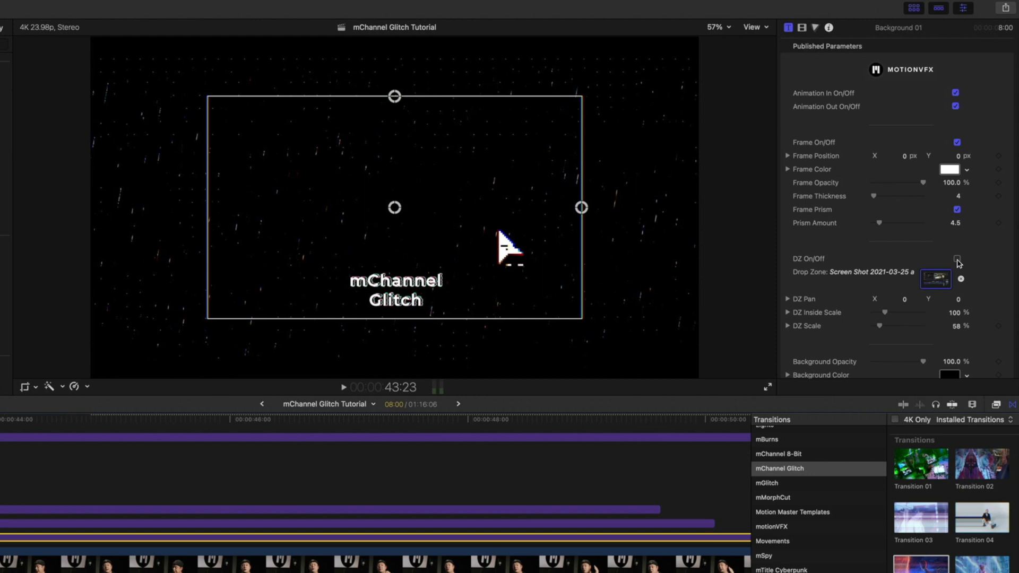
{"action": "left_click", "coordinate": [955, 257]}
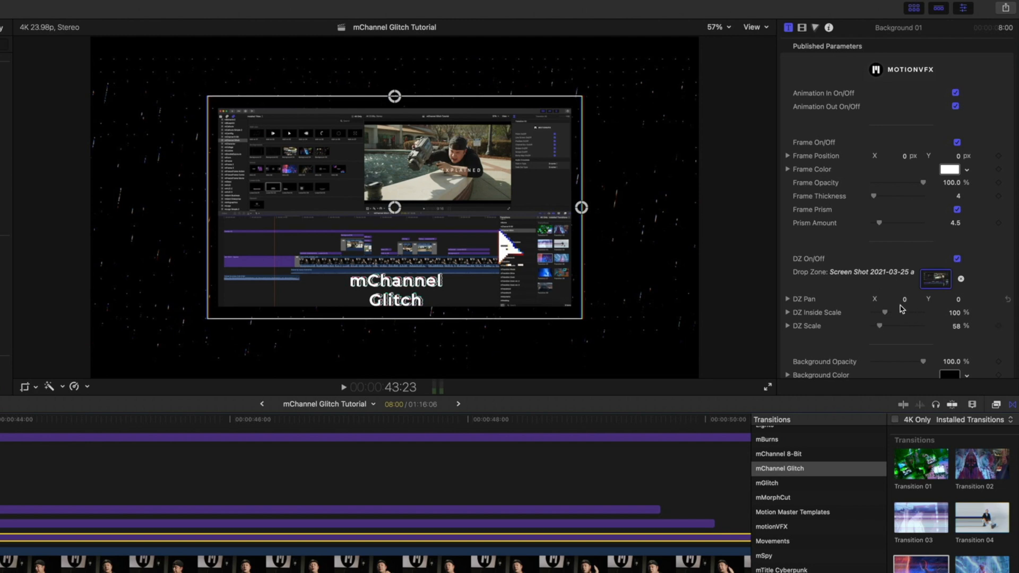
{"action": "mouse_move", "coordinate": [497, 241]}
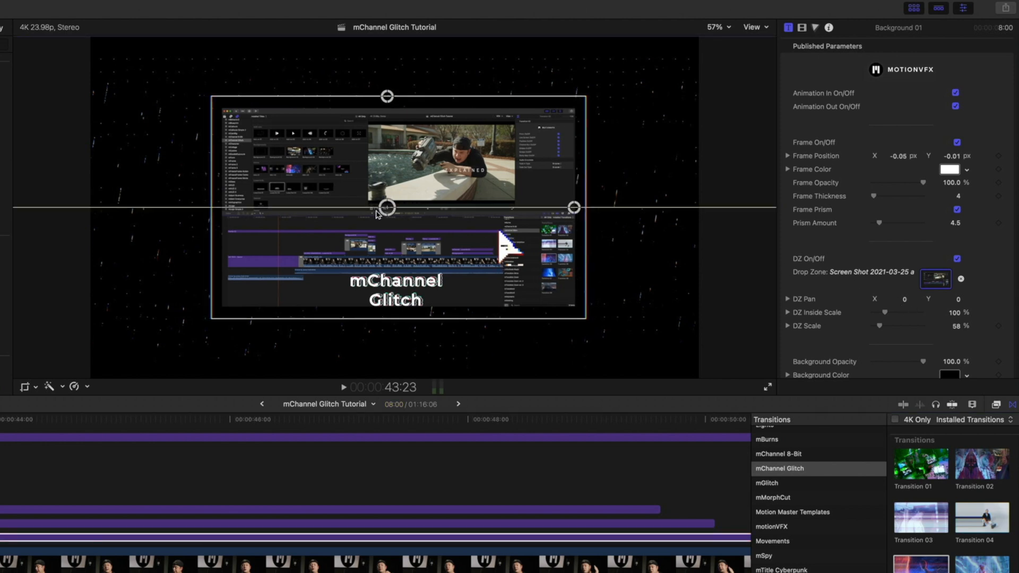
{"action": "left_click_drag", "start_coordinate": [386, 207], "coordinate": [296, 208]}
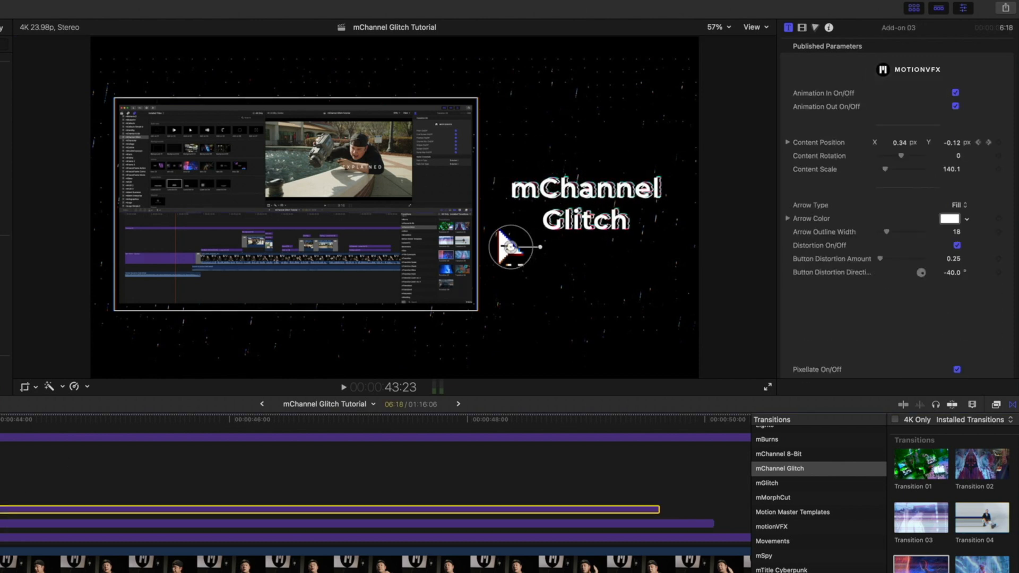
- Keyframe Add-on 03's content position so the arrow travels left across the screenshot
{"action": "scroll", "scroll_direction": "down", "scroll_amount": 3}
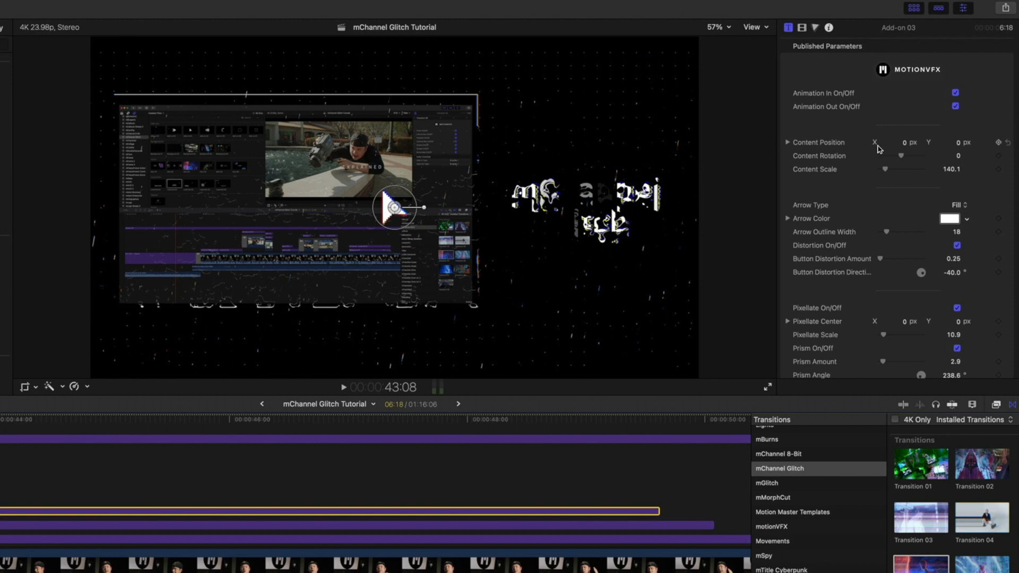
{"action": "mouse_move", "coordinate": [999, 144]}
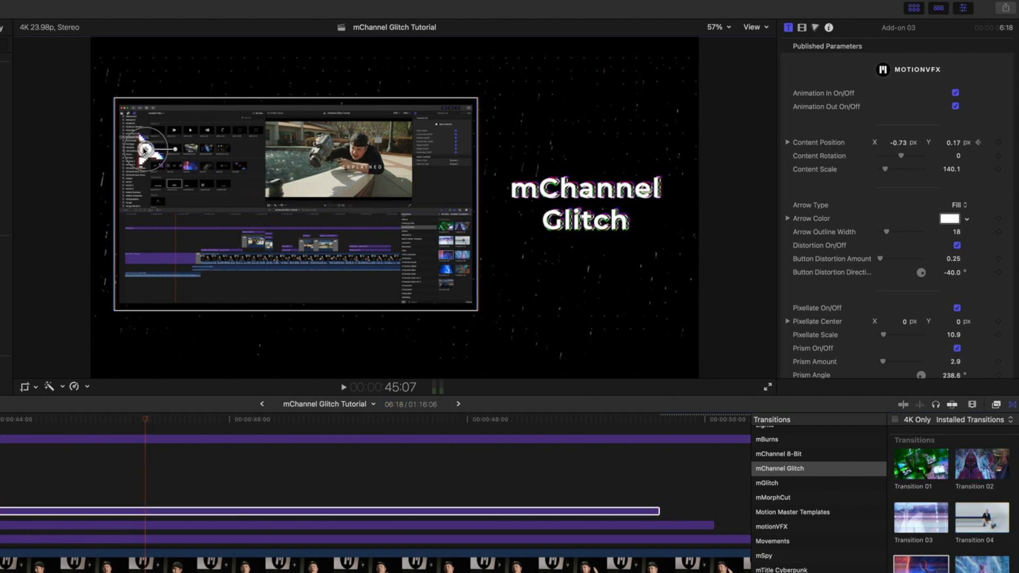
{"action": "mouse_move", "coordinate": [147, 424]}
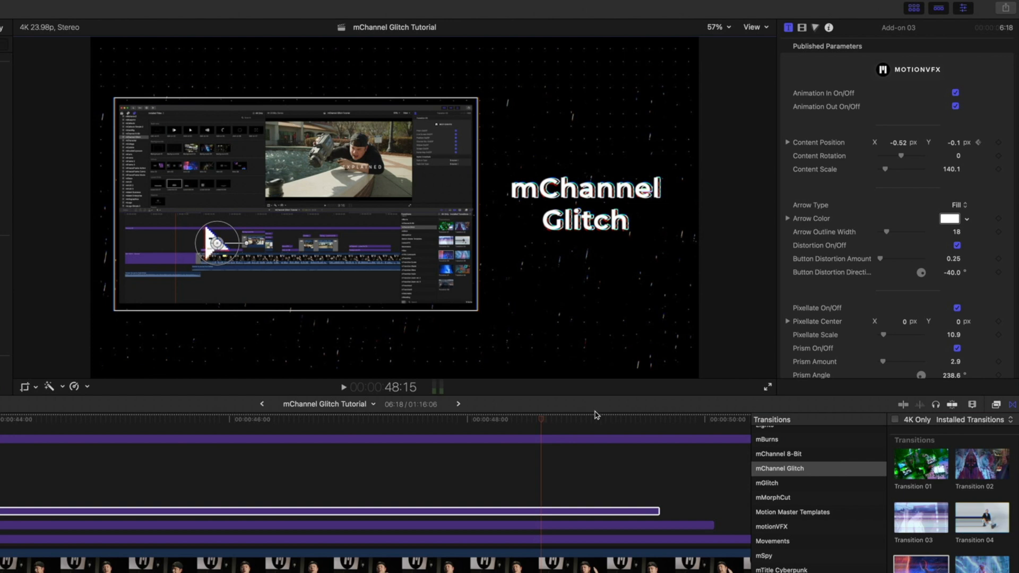
{"action": "left_click", "coordinate": [618, 419]}
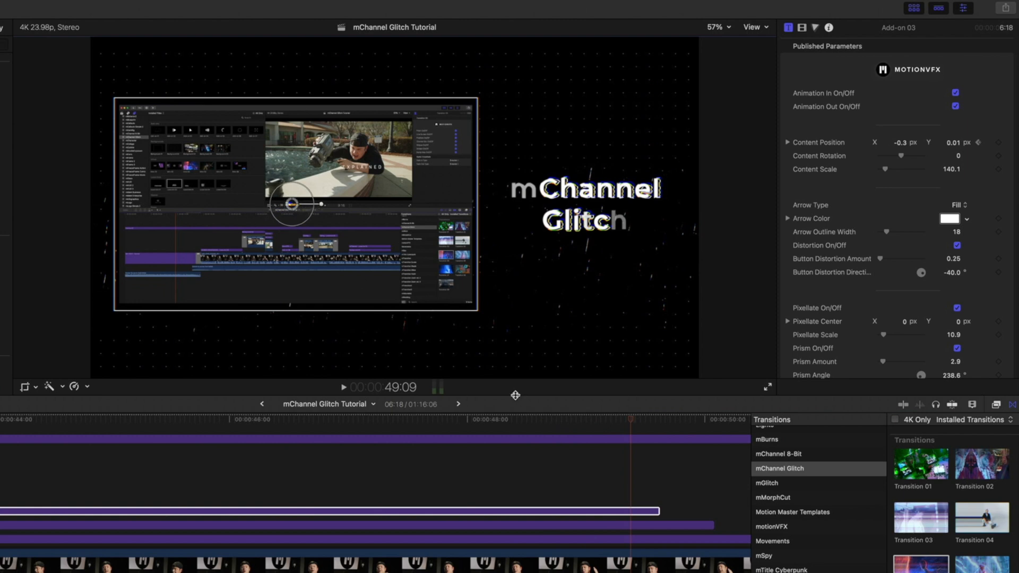
{"action": "left_click", "coordinate": [257, 419]}
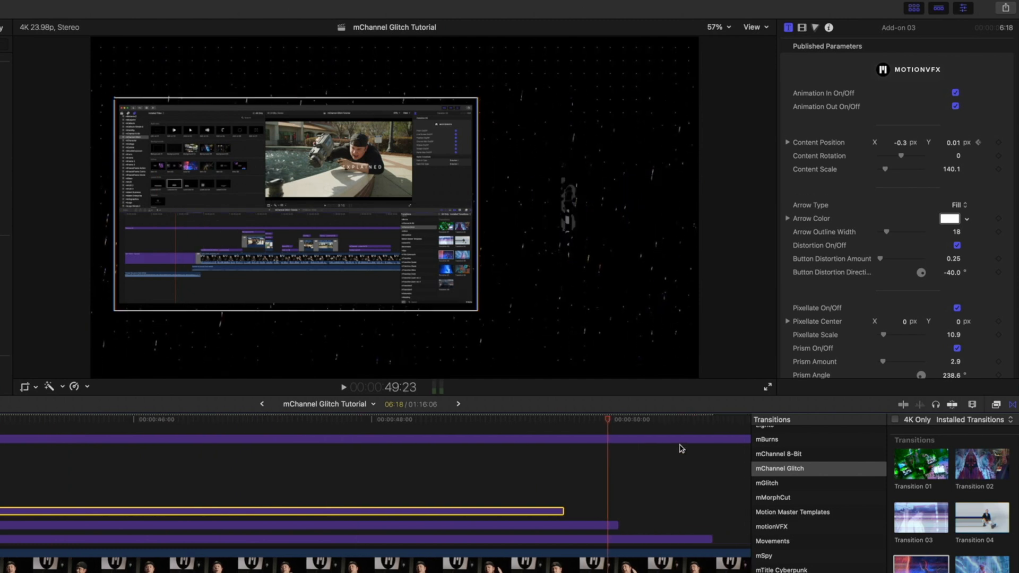
{"action": "left_click", "coordinate": [645, 419]}
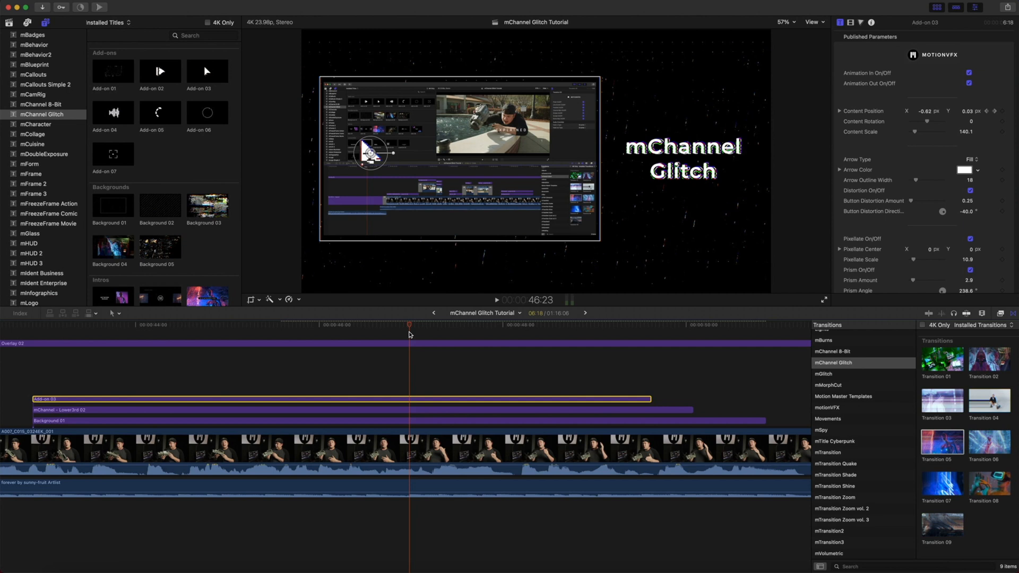
{"action": "mouse_move", "coordinate": [411, 326]}
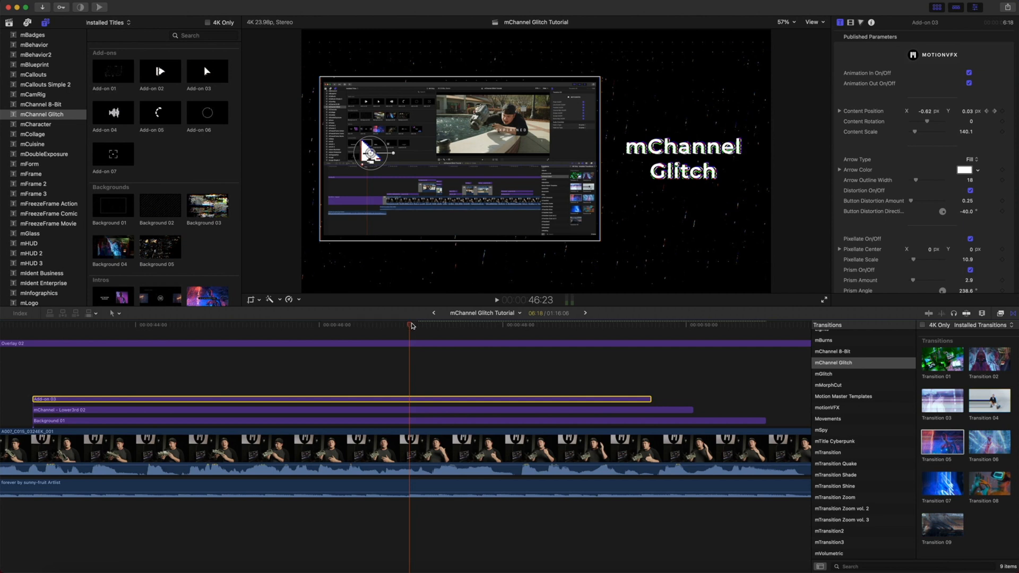
{"action": "mouse_move", "coordinate": [508, 167]}
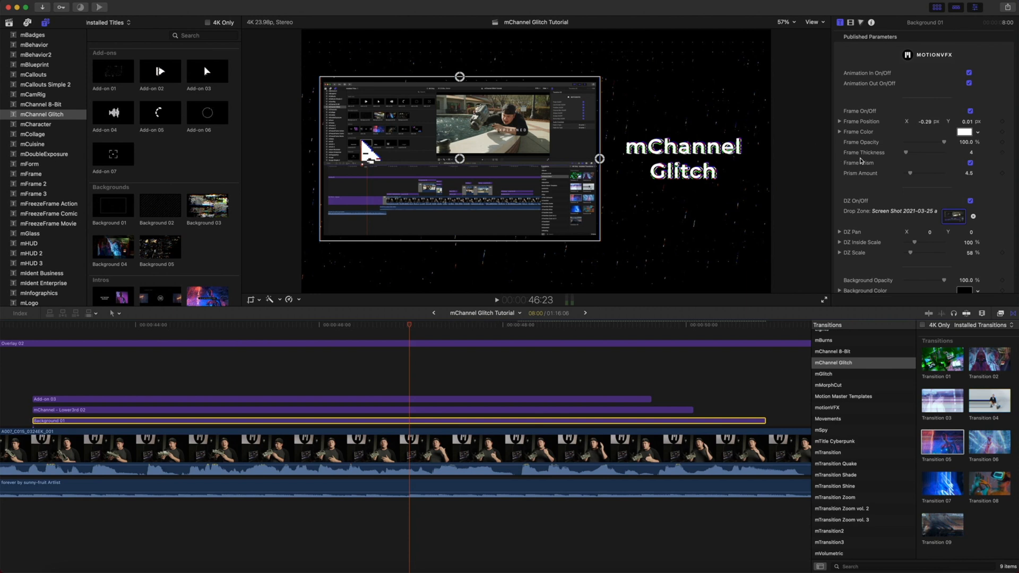
- Add Background 02's diagonal lines beneath Background 01 and jump back to the card's start
{"action": "scroll", "scroll_direction": "down", "scroll_amount": 3}
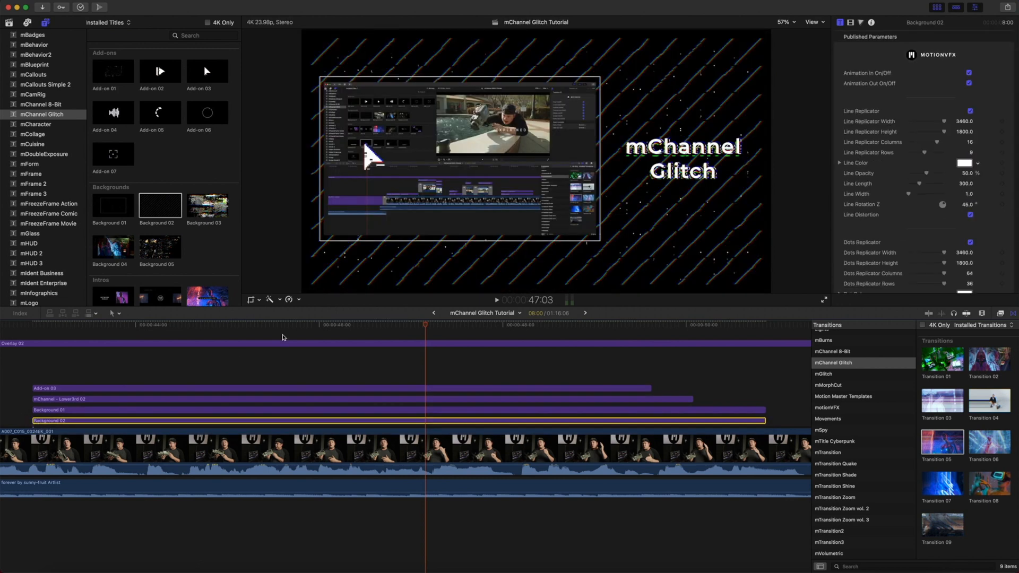
{"action": "mouse_move", "coordinate": [557, 336]}
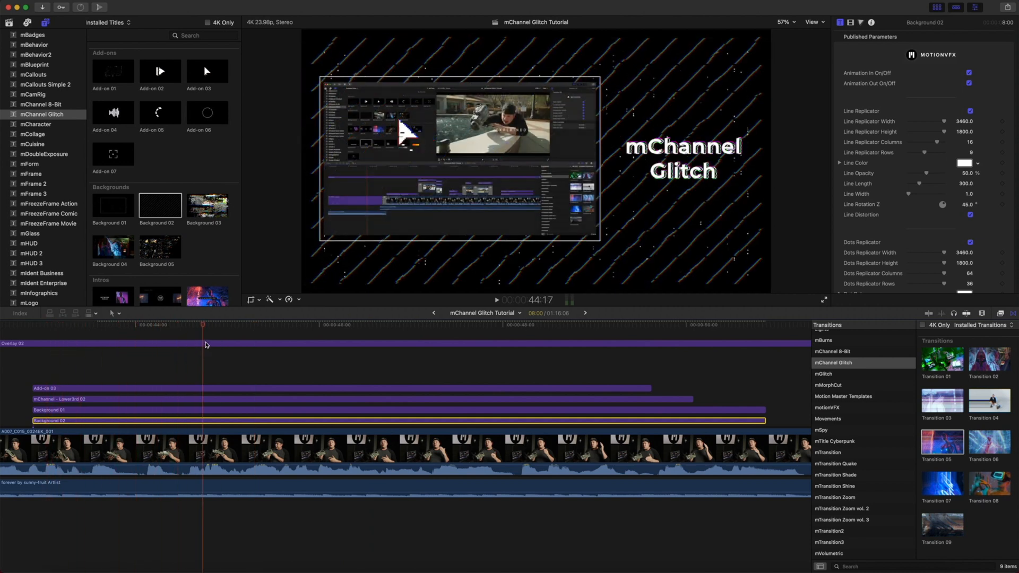
{"action": "left_click", "coordinate": [408, 325]}
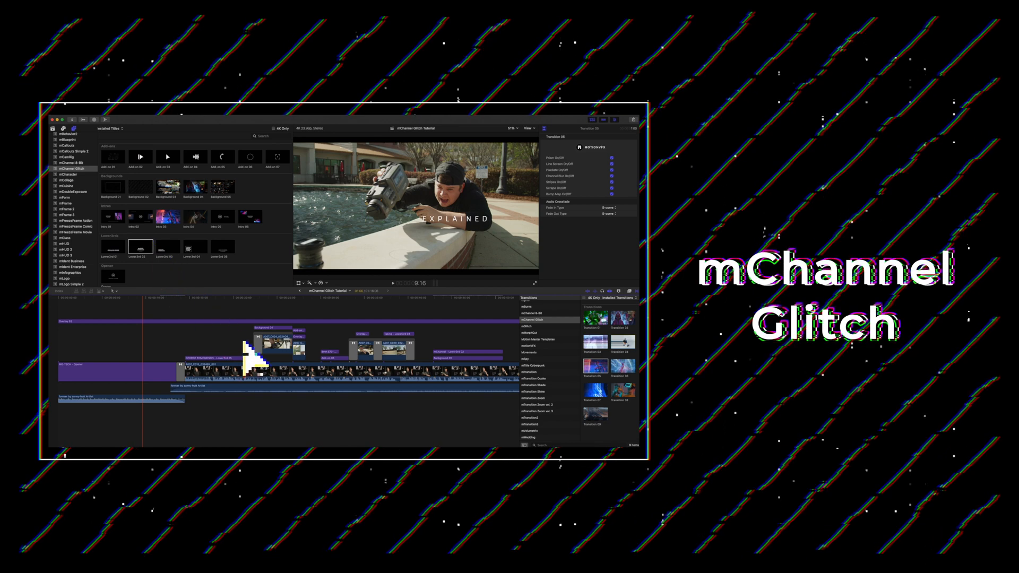
{"action": "mouse_move", "coordinate": [319, 331]}
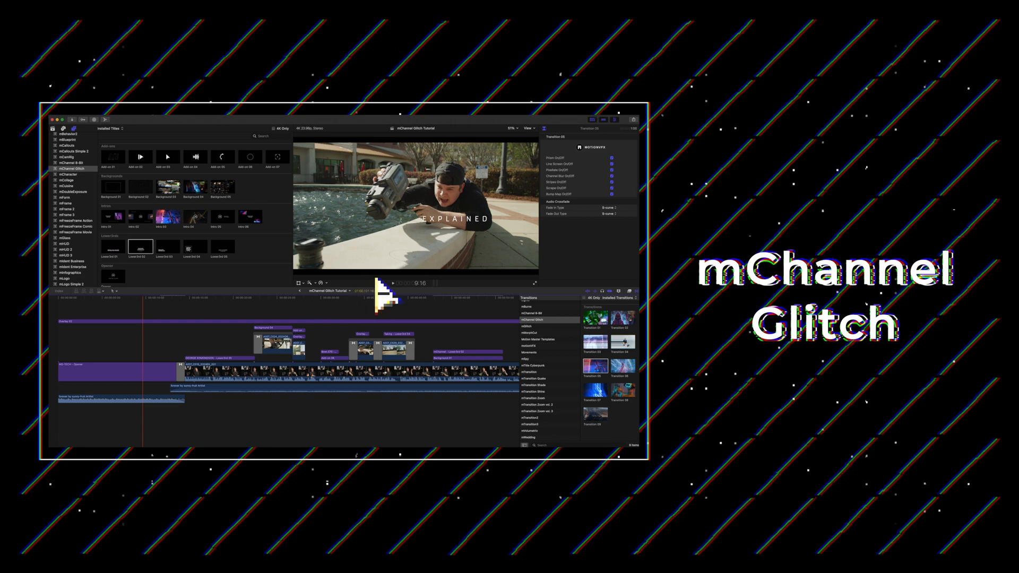
{"action": "mouse_move", "coordinate": [455, 318]}
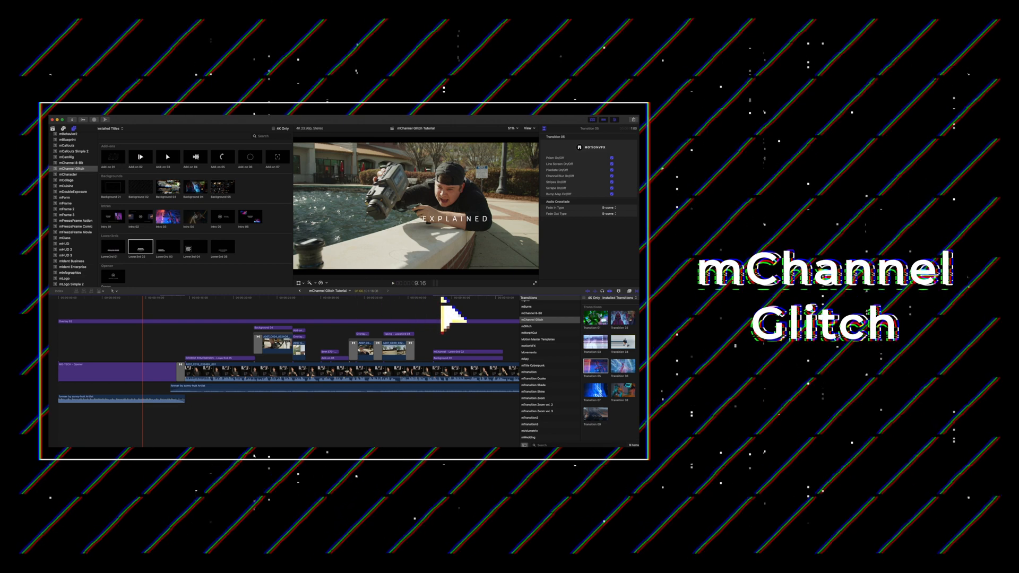
{"action": "mouse_move", "coordinate": [510, 325]}
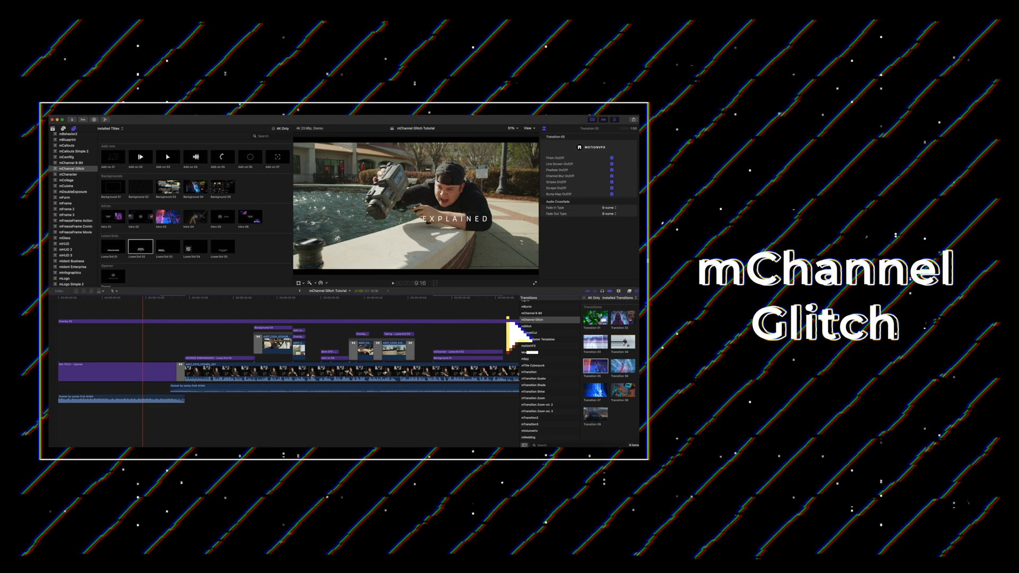